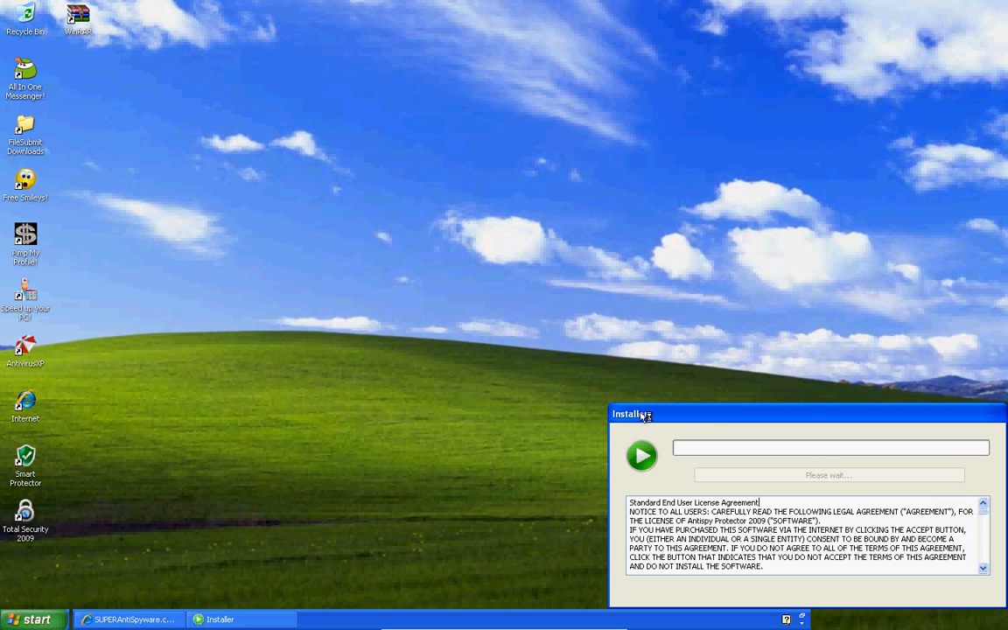
mouse_move(862, 279)
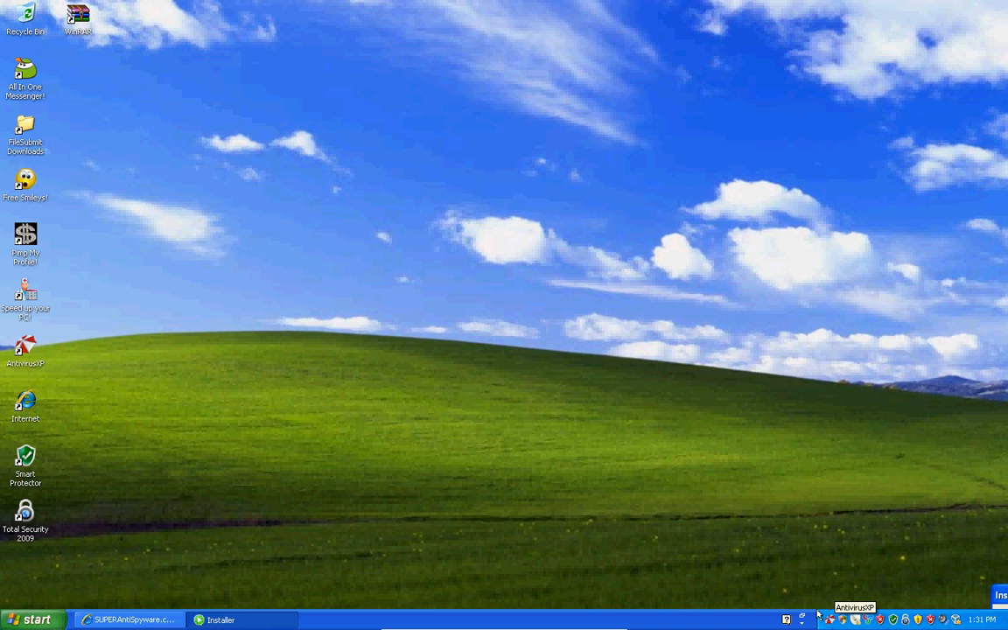
mouse_move(340, 34)
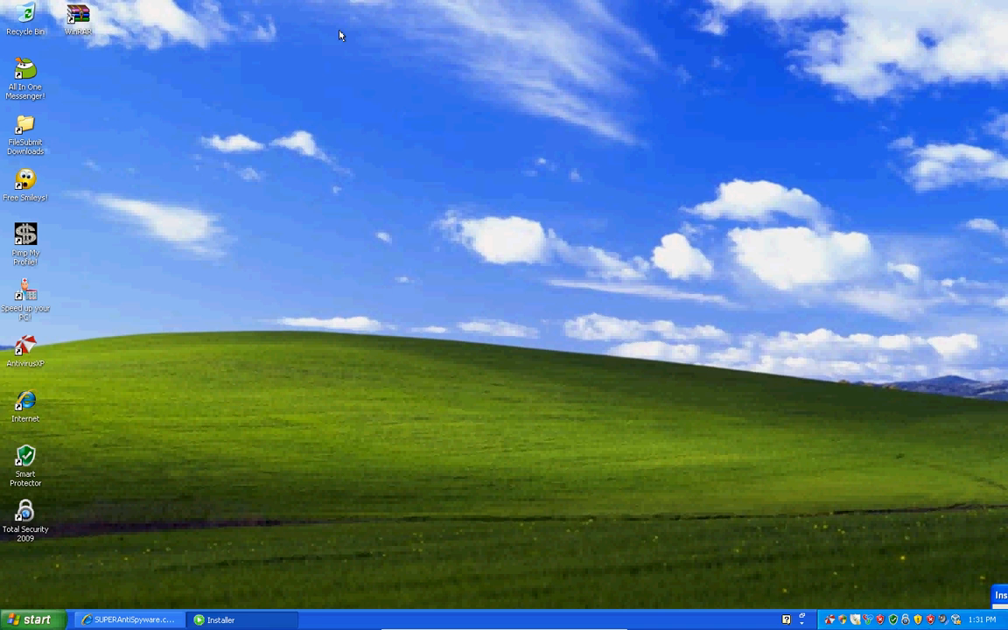
Drag the rogue Installer window by its title bar toward the bottom-right, nearly off-screen.
drag(340, 35, 13, 508)
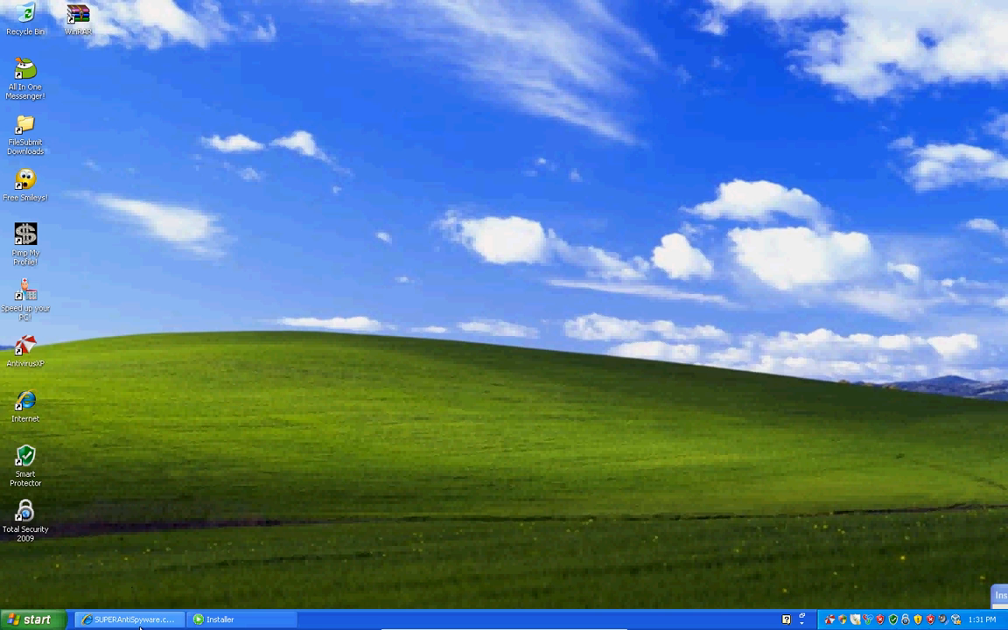
Restore the Internet Explorer SUPERAntiSpyware page from the taskbar, then minimise the browser.
click(132, 619)
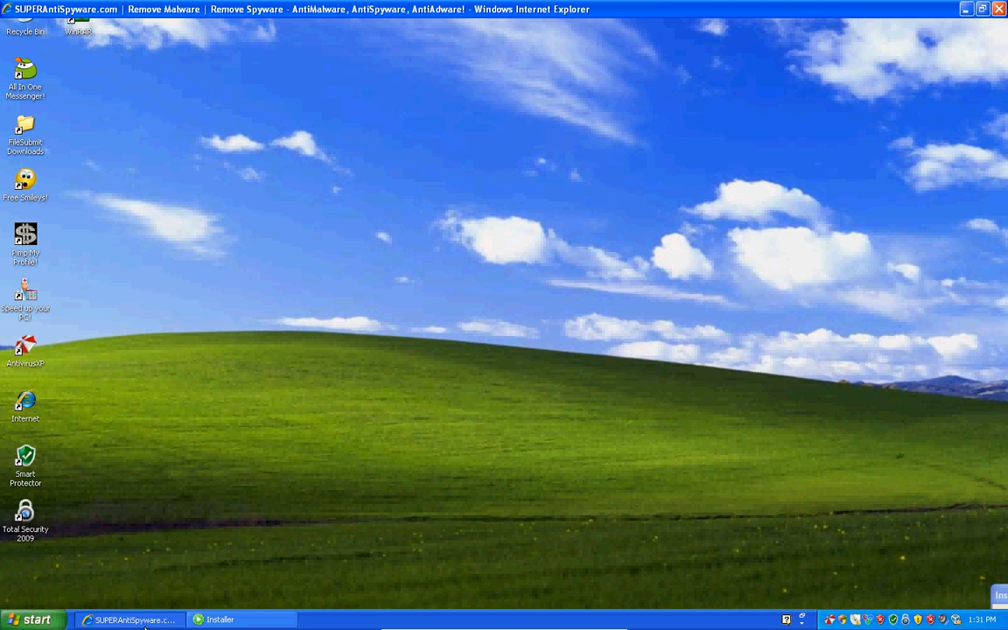
click(132, 619)
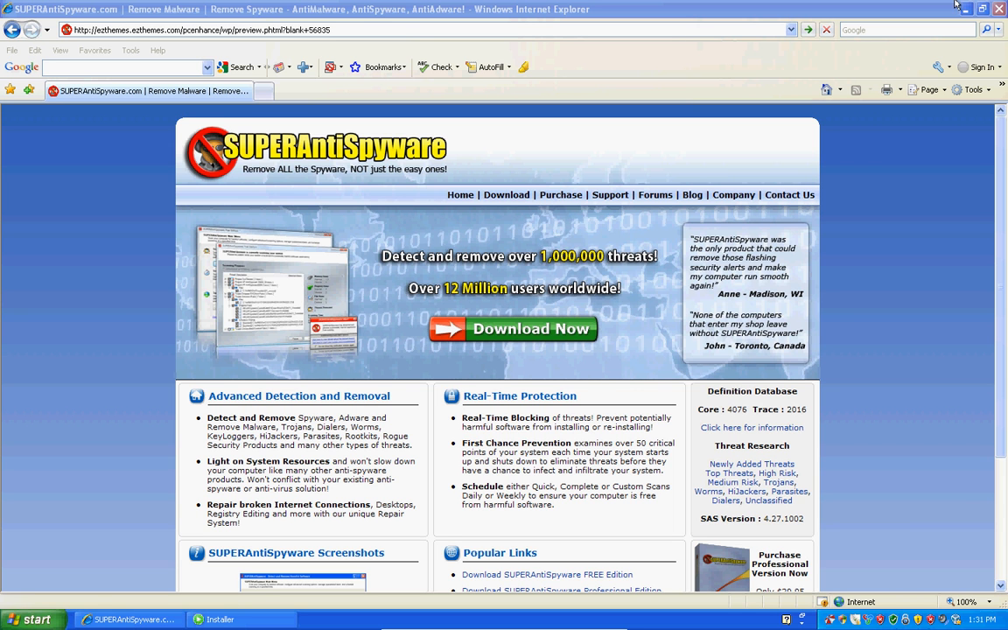
click(981, 9)
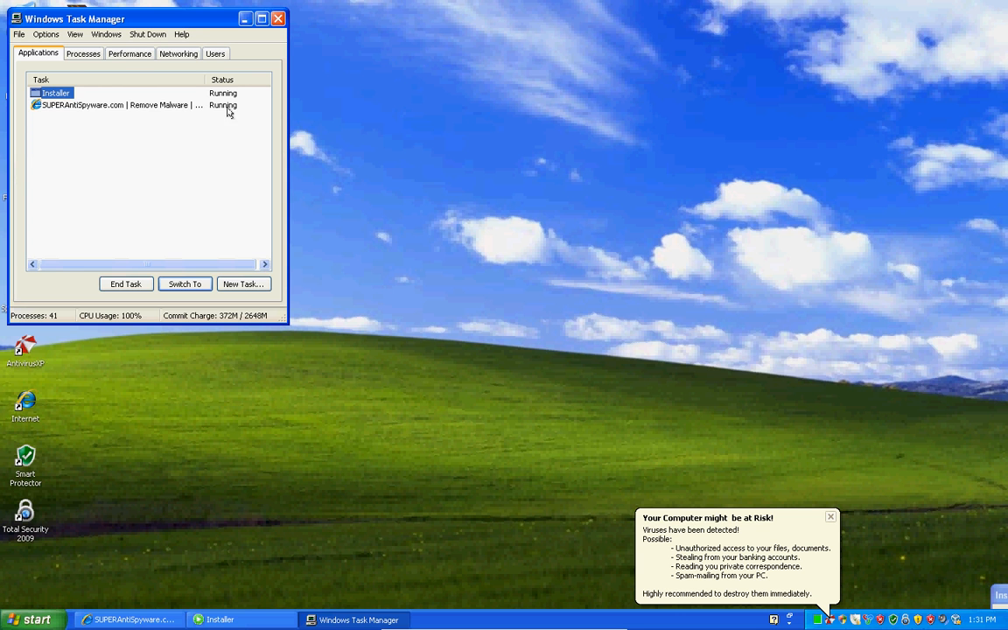
Scroll through the Processes tab's running-process list, then close Task Manager.
click(83, 54)
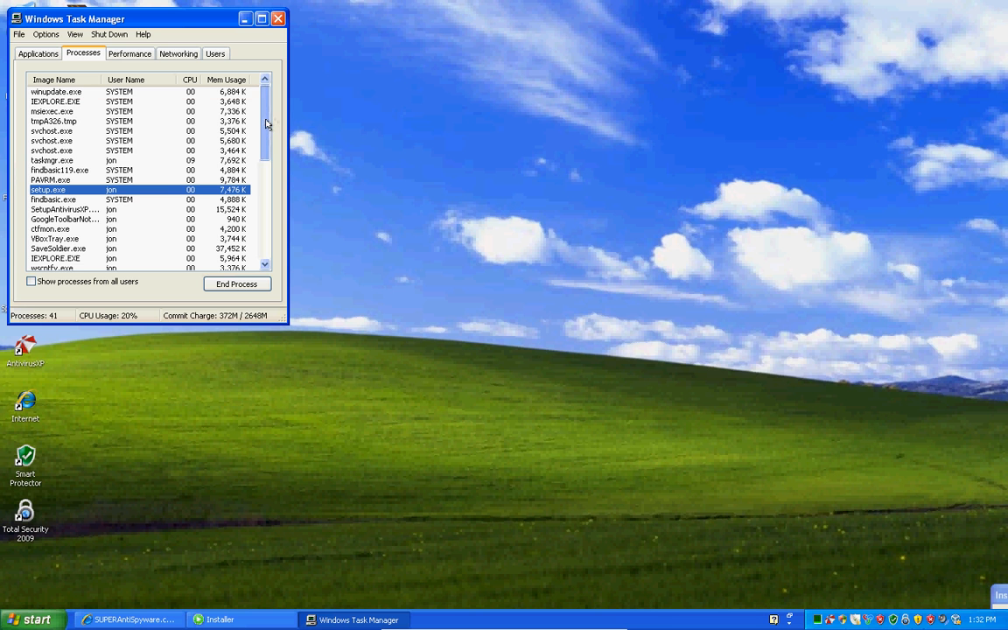
scroll(down, 3)
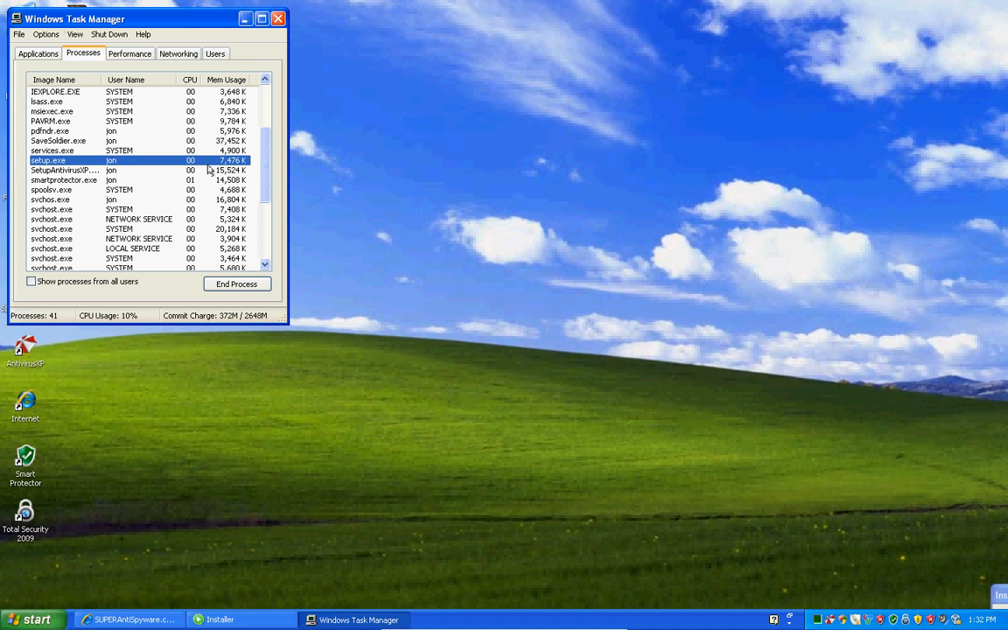
scroll(down, 3)
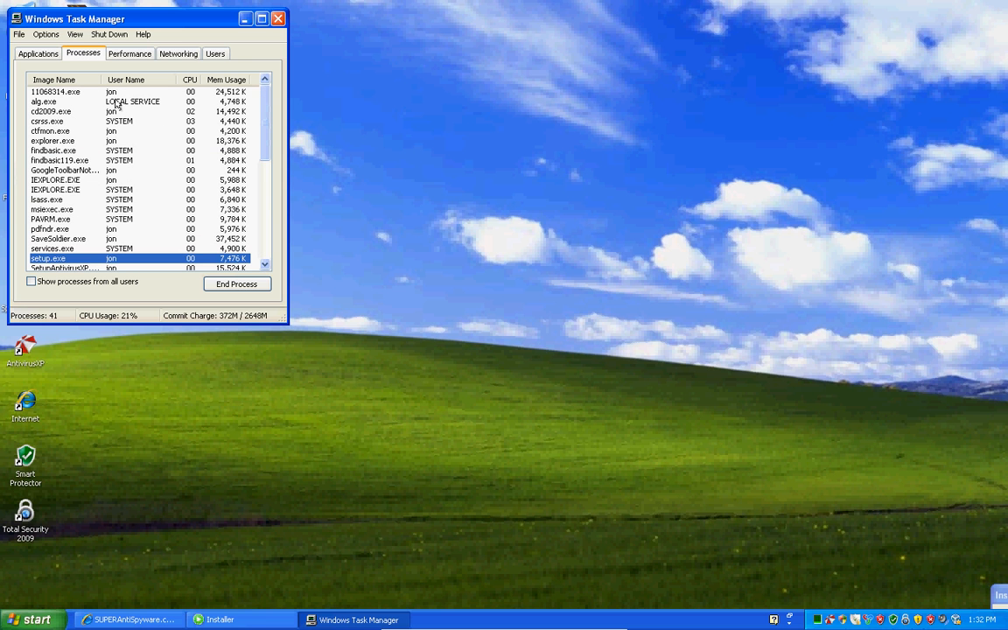
click(56, 91)
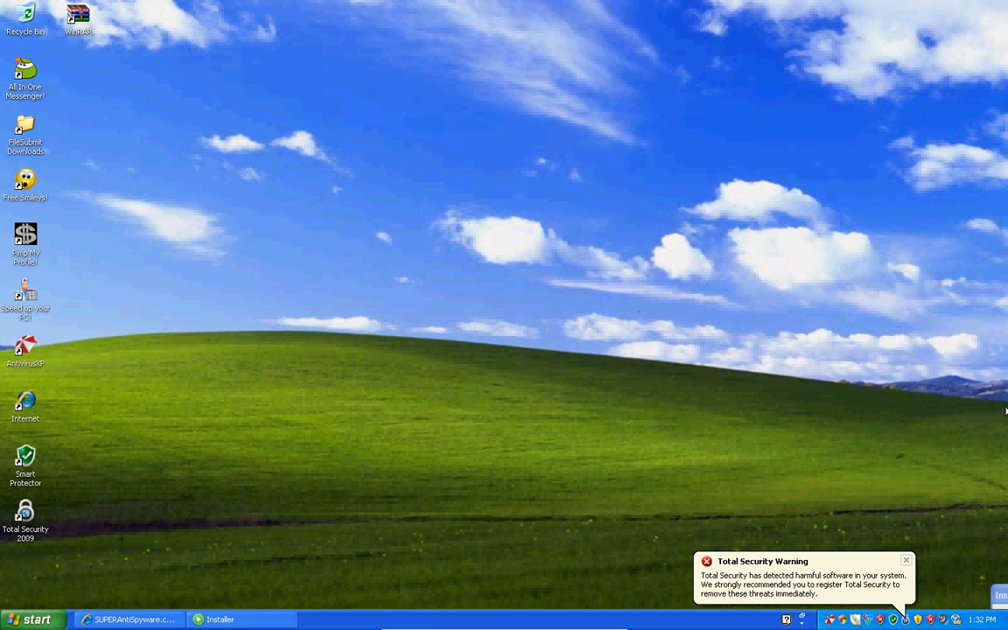
Download SUPERAntiSpyware's free home-user version in Internet Explorer and choose Run for SUPERAntiSpyware.exe.
click(907, 559)
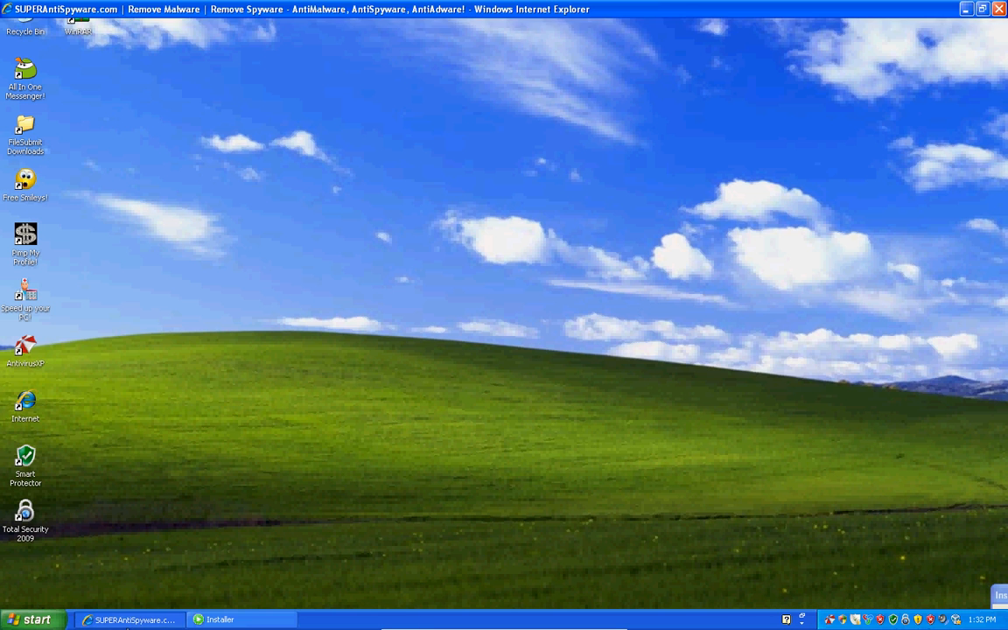
click(129, 619)
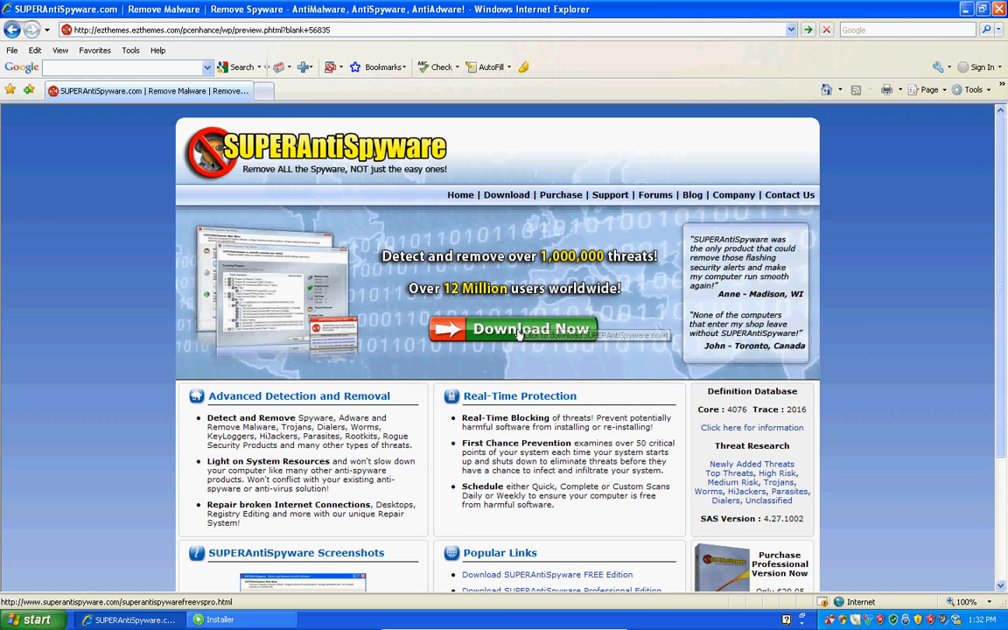
click(531, 328)
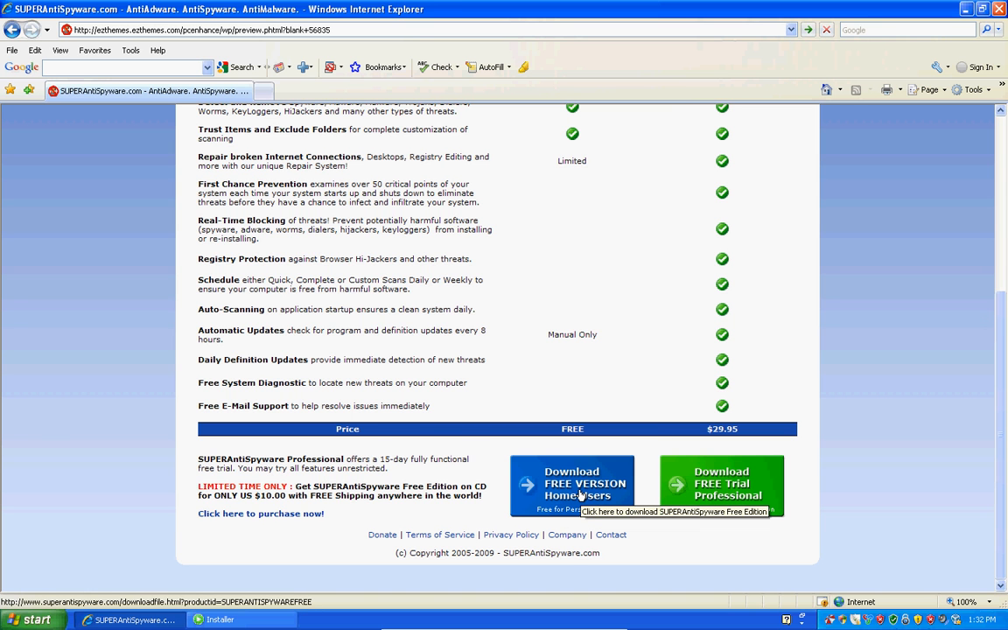
click(571, 483)
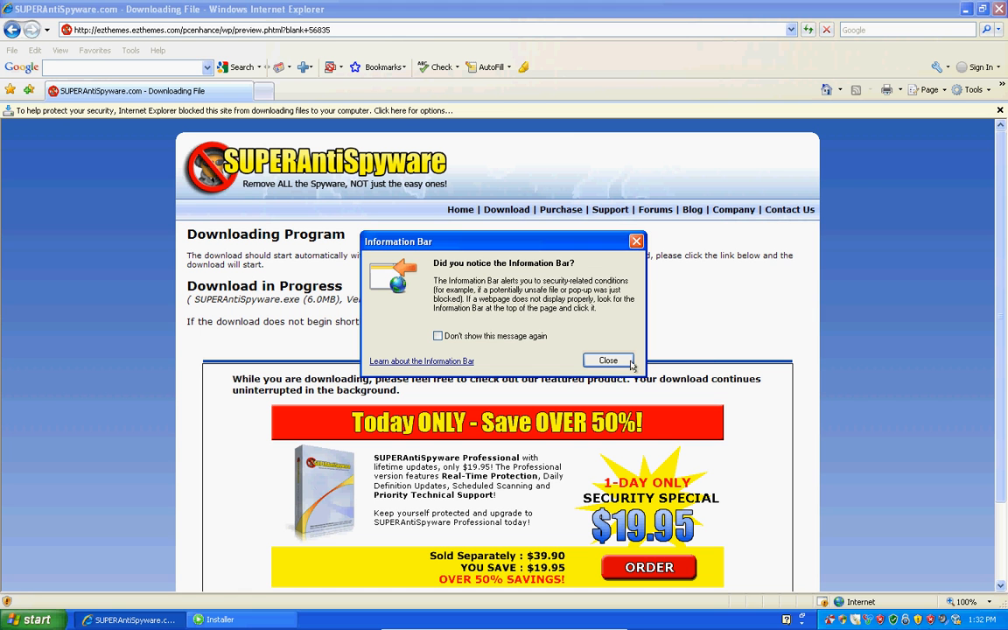
click(608, 360)
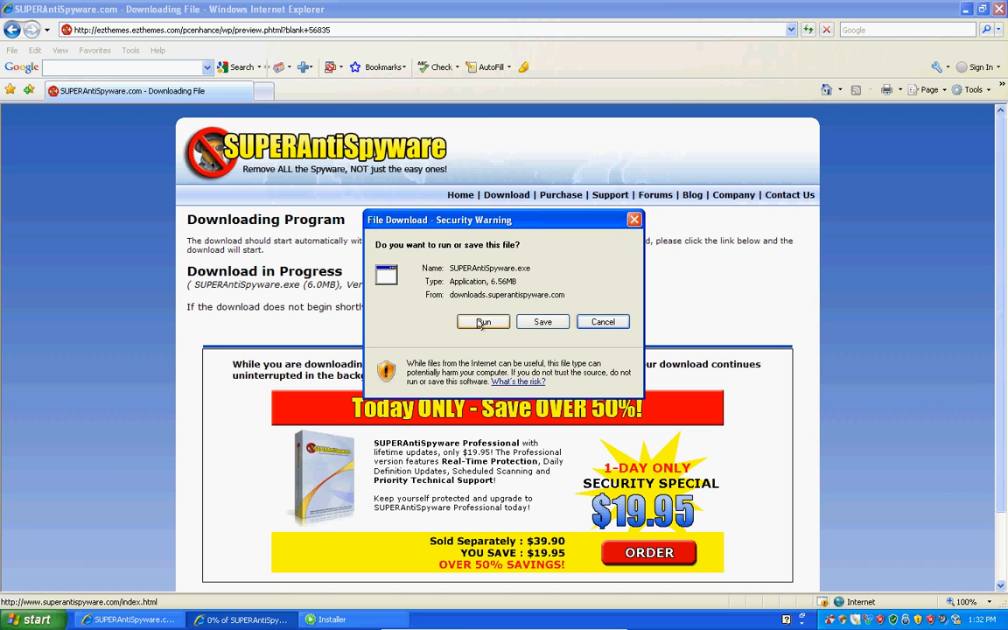
click(482, 322)
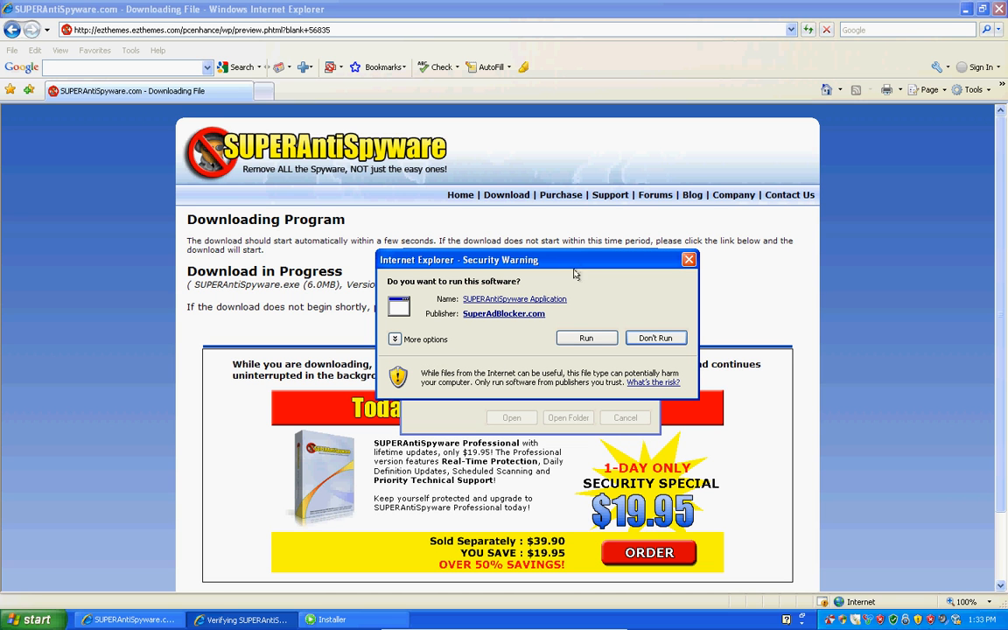
Allow the installer to run, accept the license, and finish the SUPERAntiSpyware Free Edition setup.
click(585, 338)
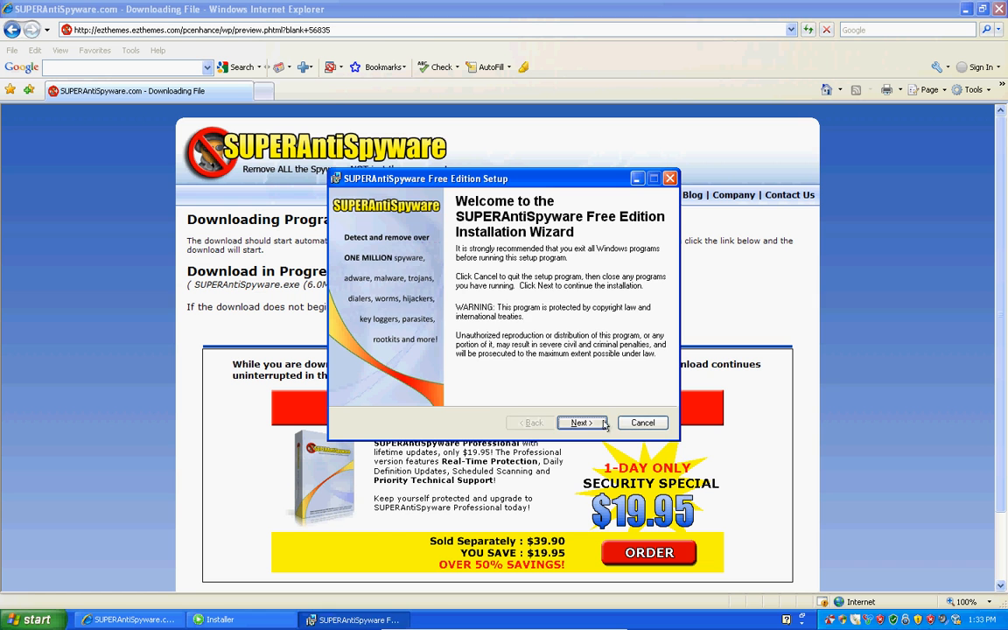
click(580, 423)
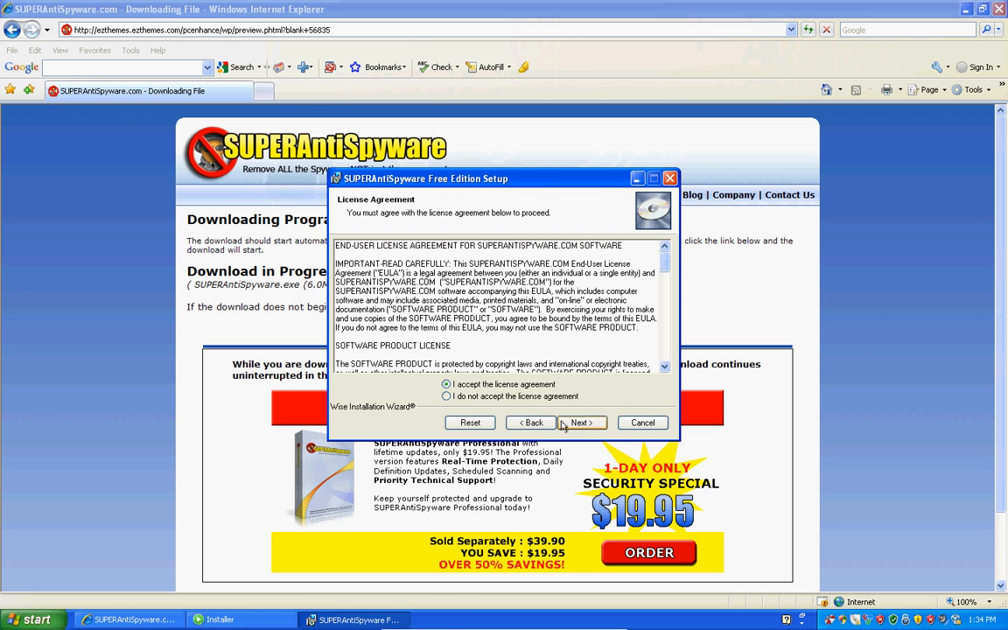
click(580, 422)
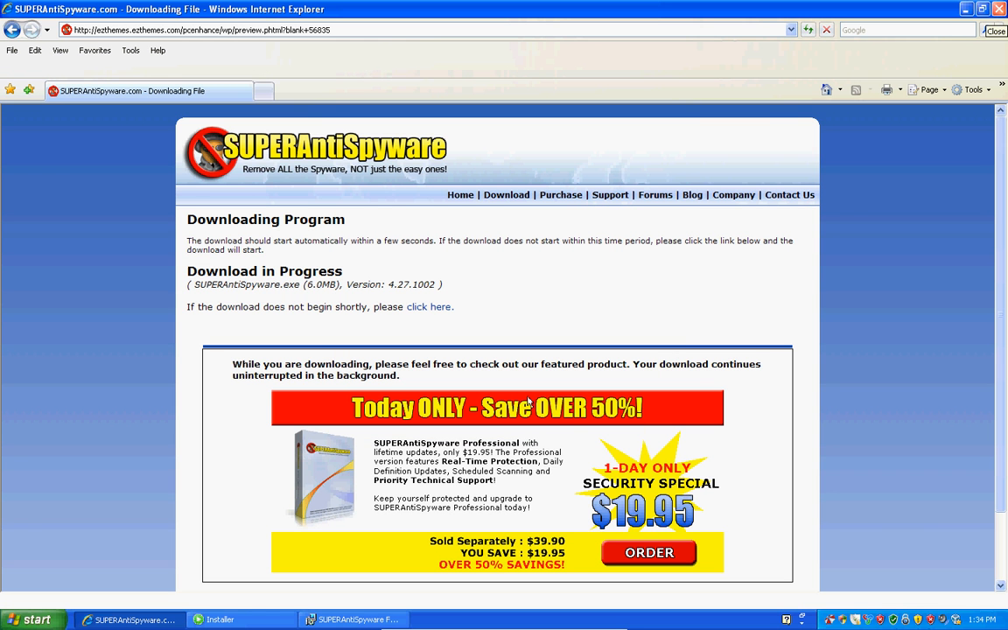
mouse_move(221, 619)
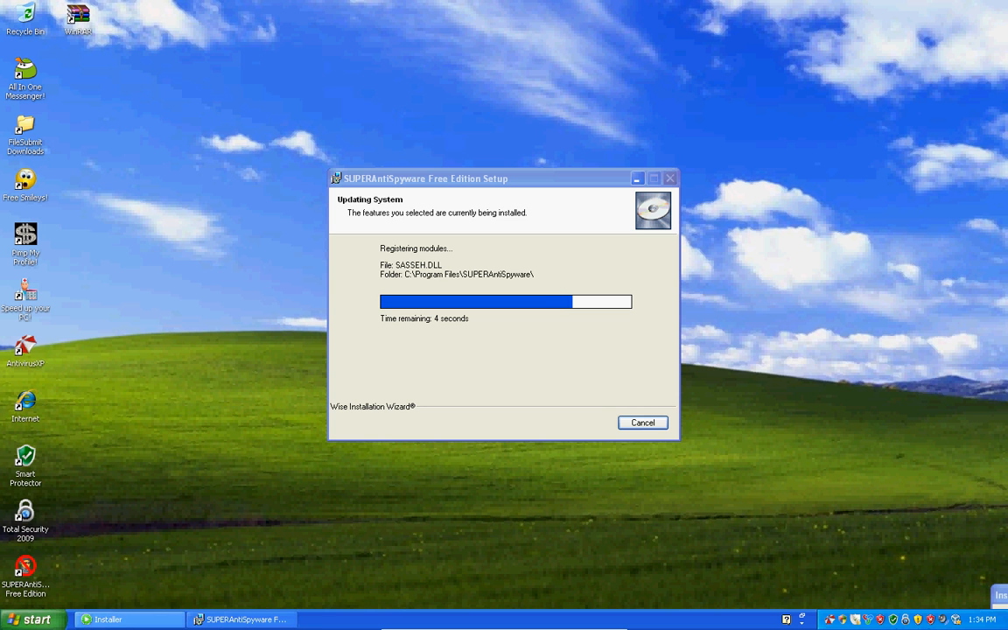
mouse_move(229, 462)
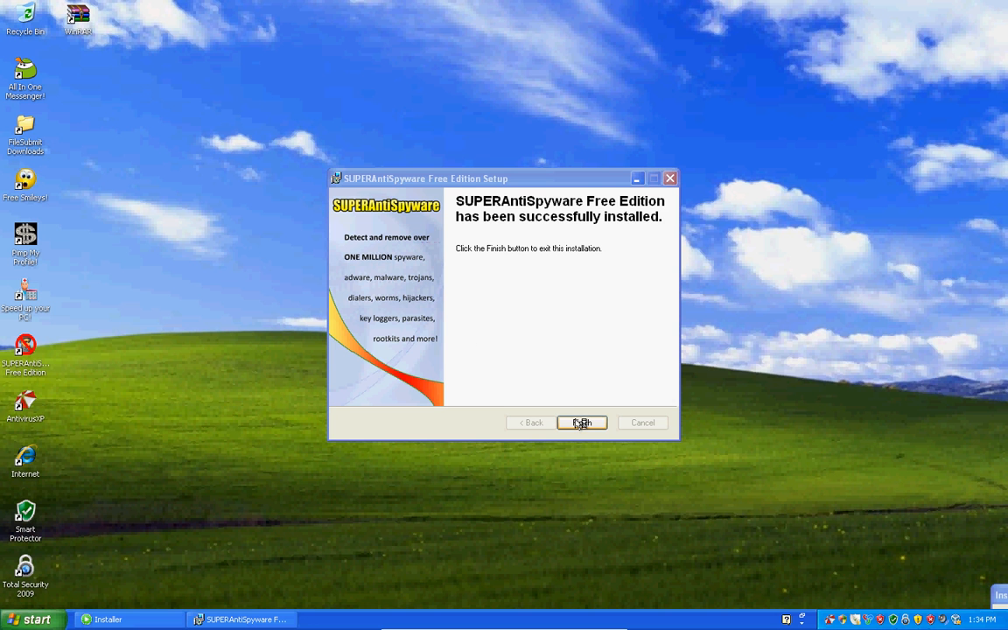
click(581, 423)
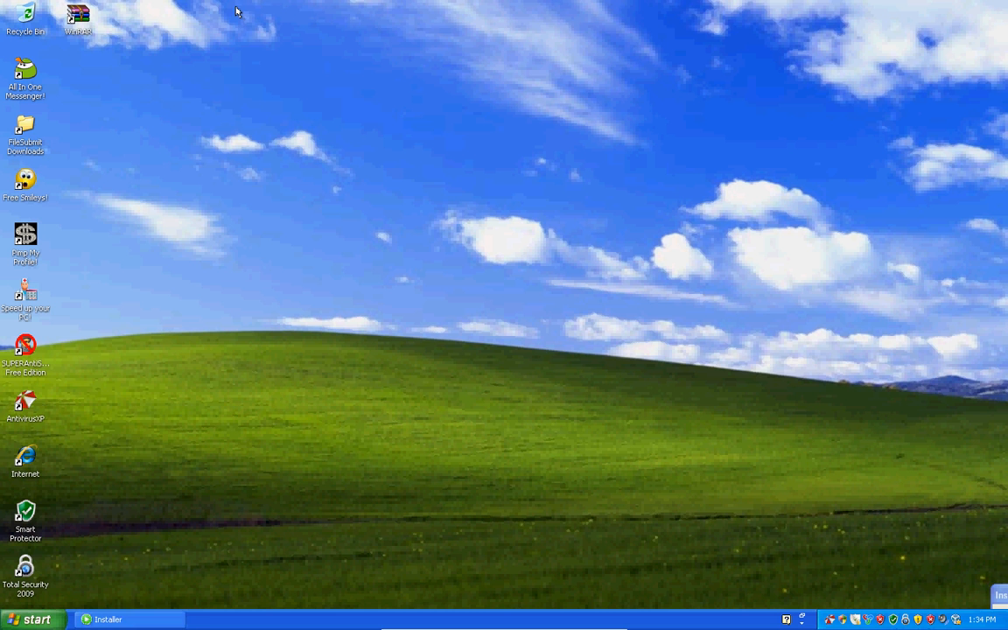
Move a window aside and confirm English (US) in the Language Selection dialog.
drag(238, 10, 184, 490)
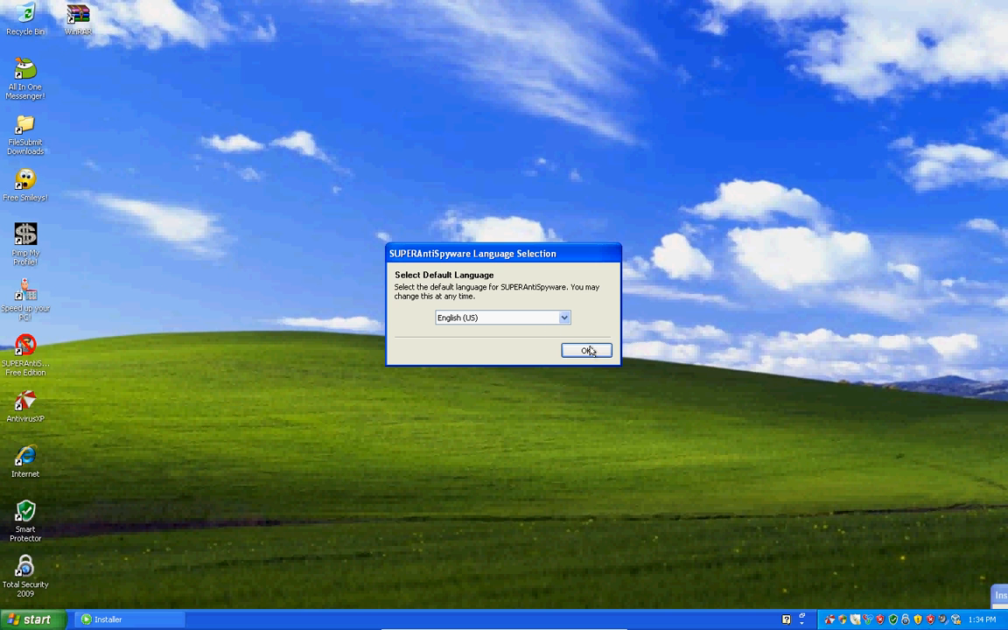
click(585, 349)
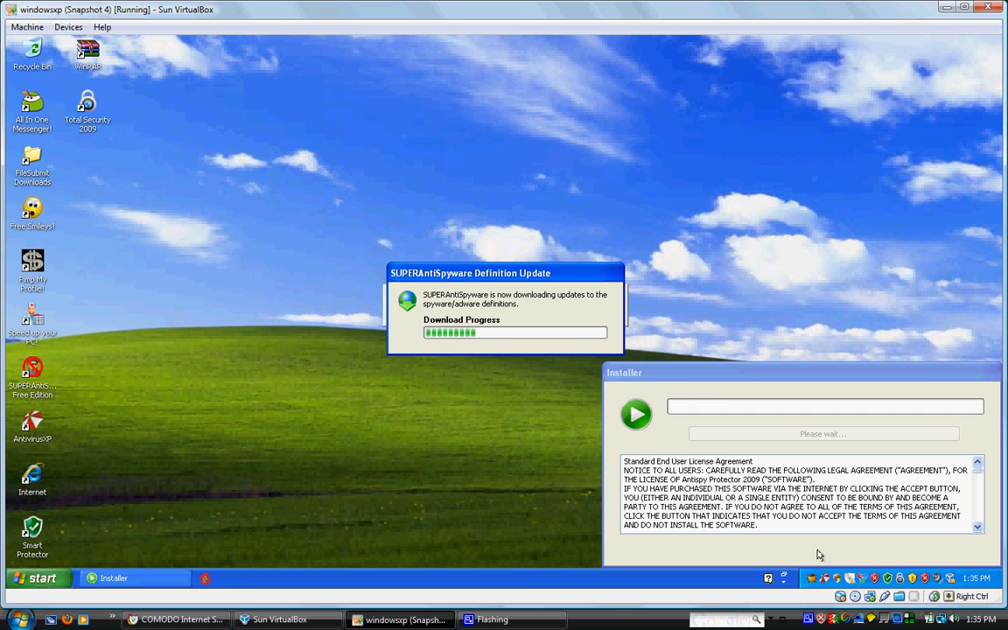
mouse_move(804, 617)
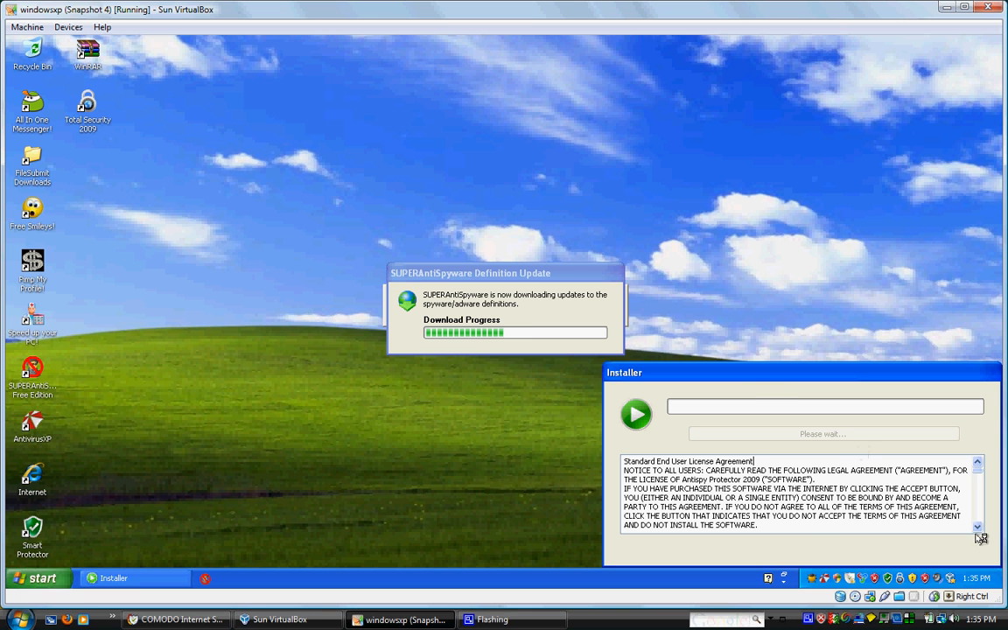
mouse_move(616, 382)
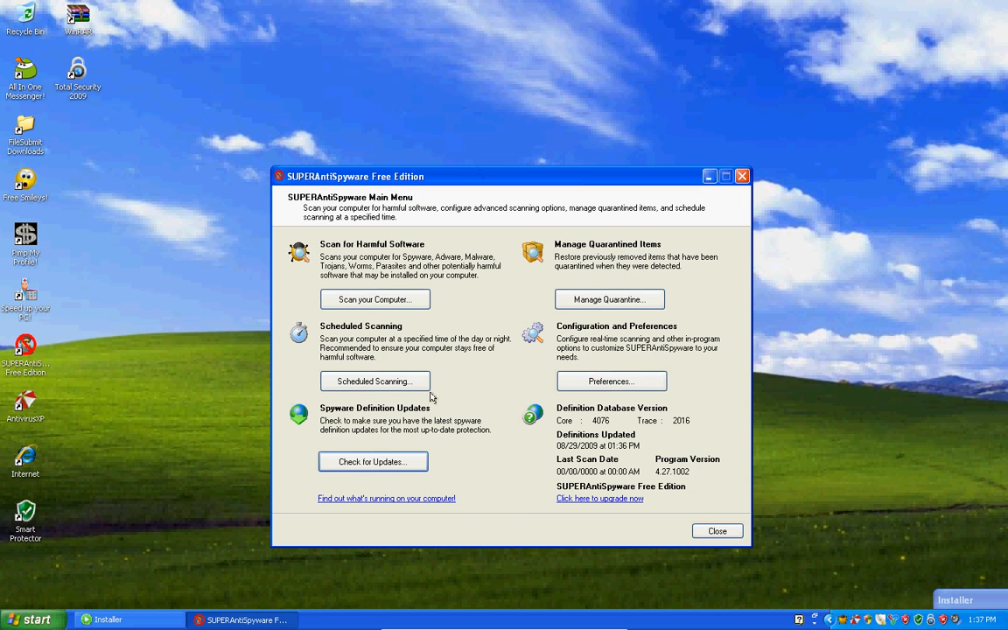
click(373, 461)
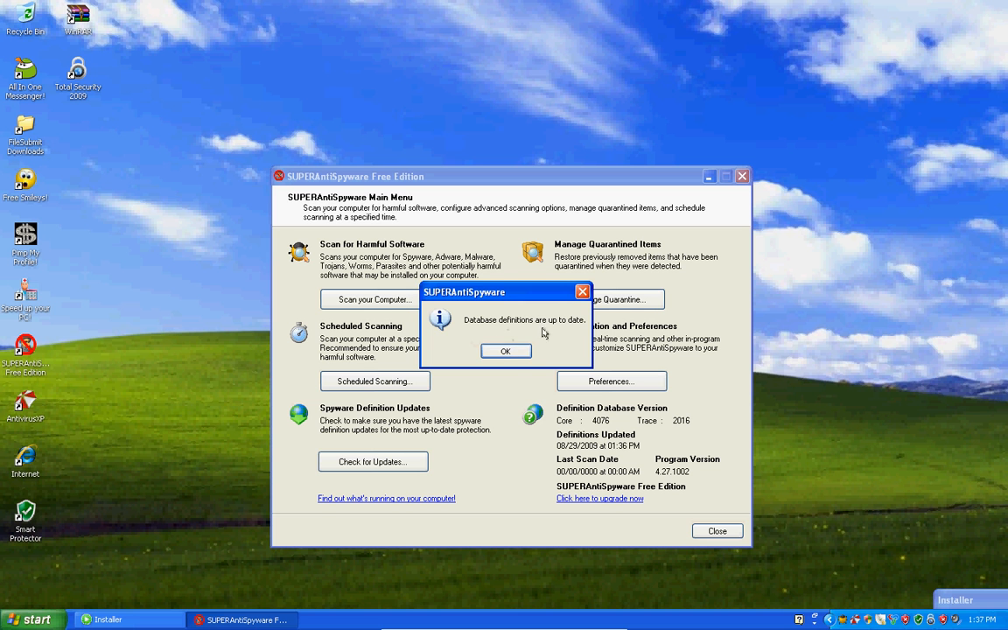
click(504, 351)
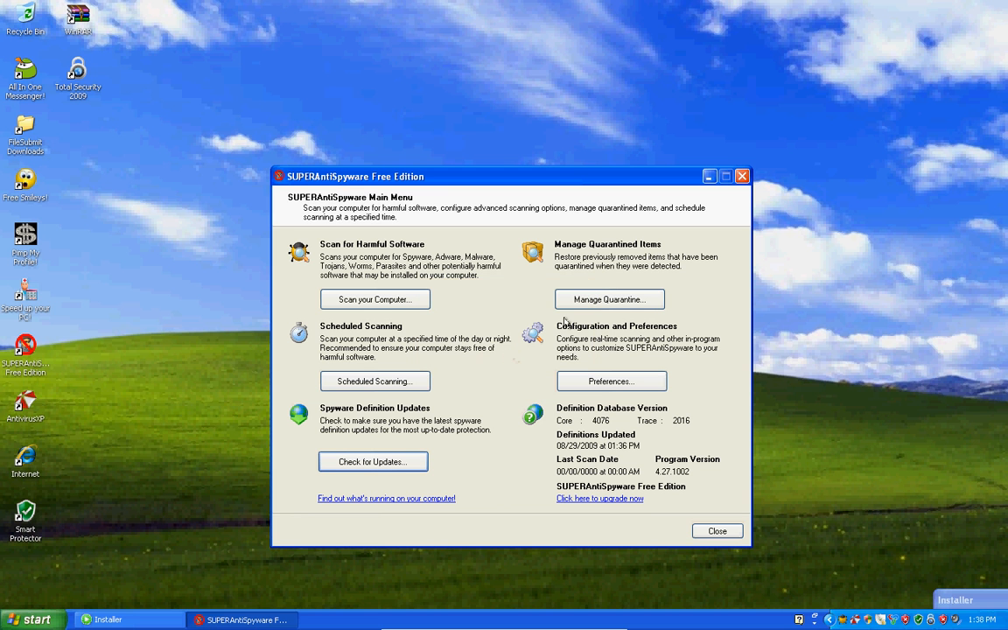
mouse_move(416, 365)
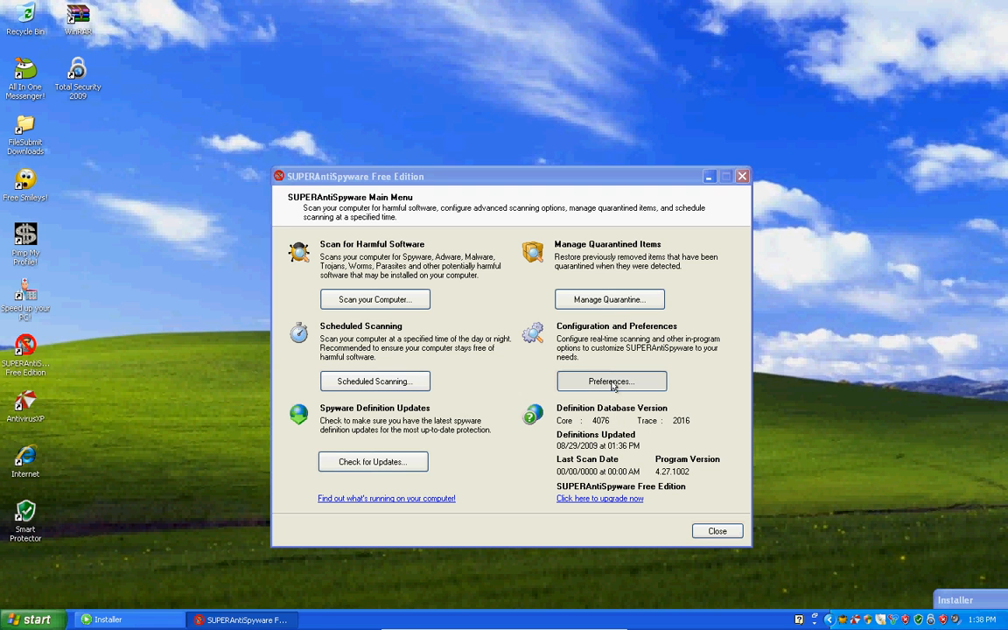
click(610, 380)
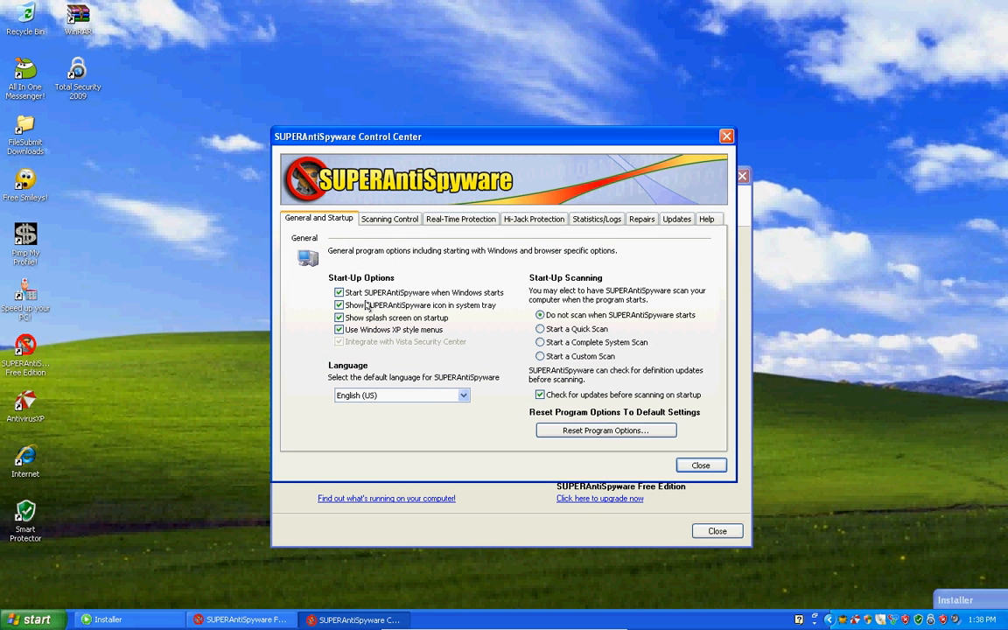
mouse_move(551, 308)
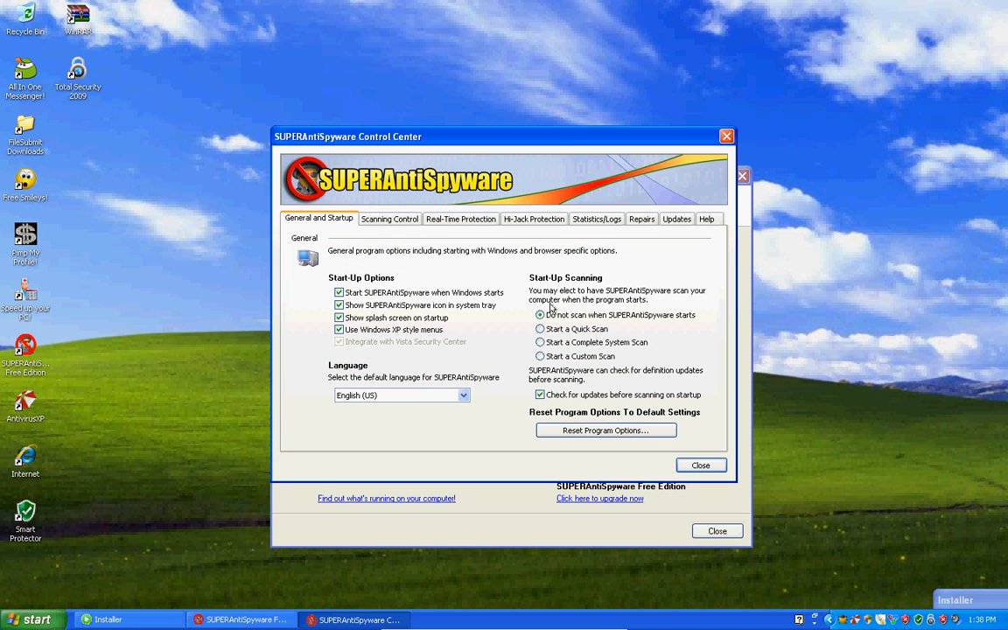
click(390, 218)
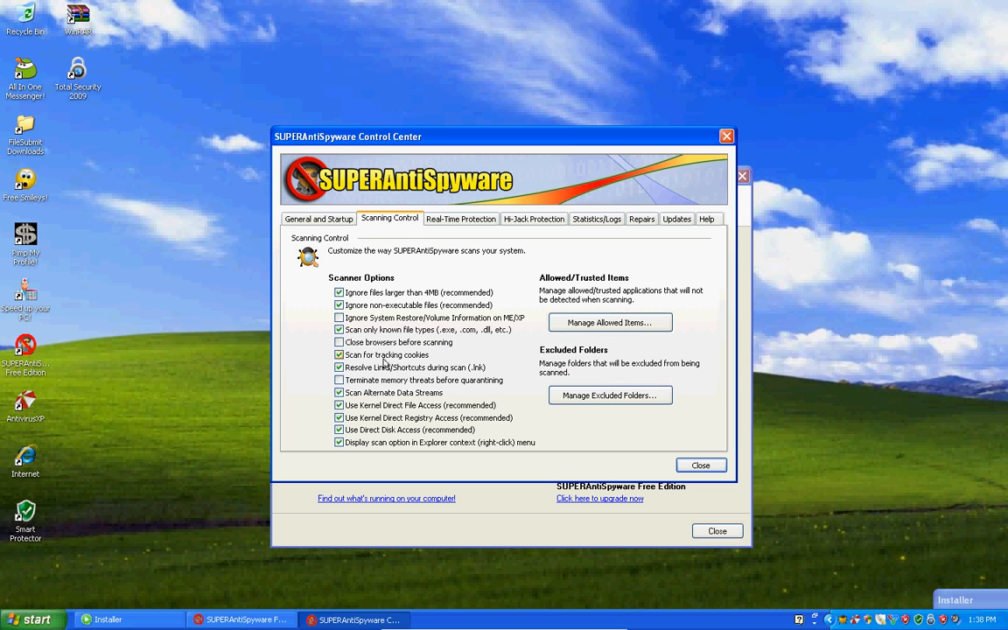
click(461, 218)
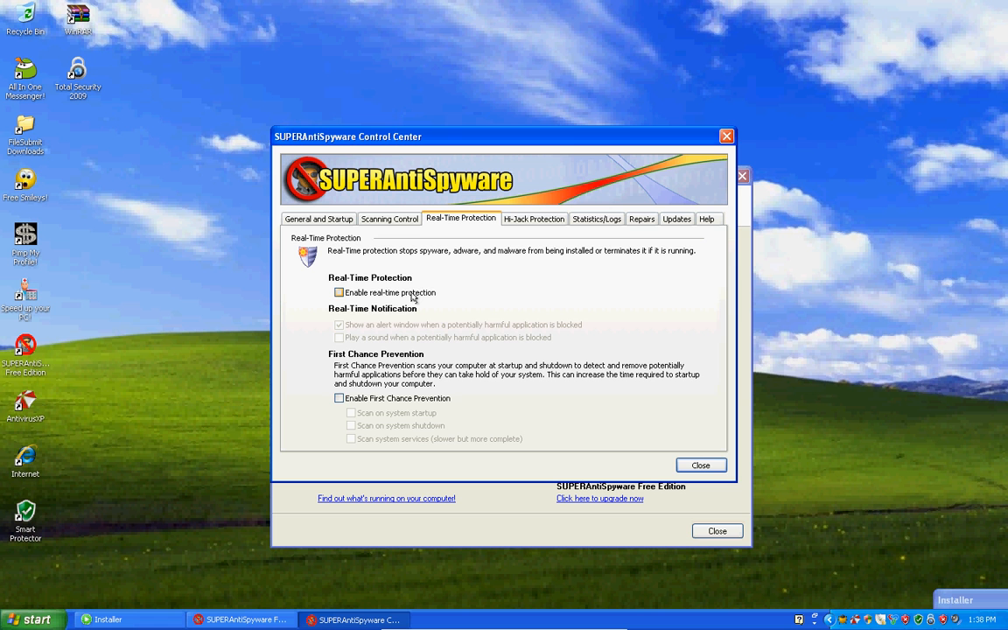
click(339, 293)
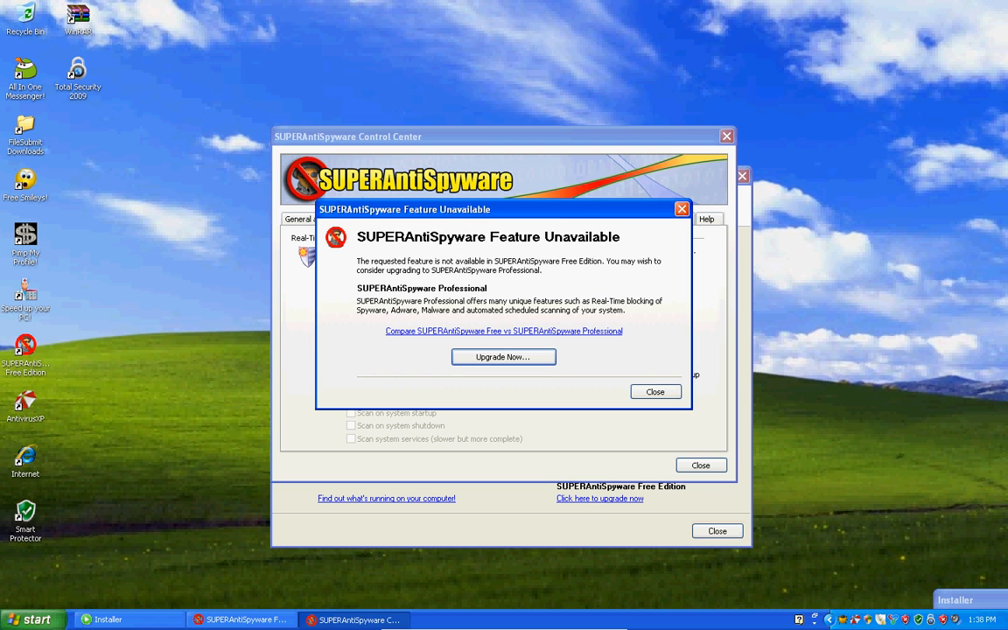
click(655, 391)
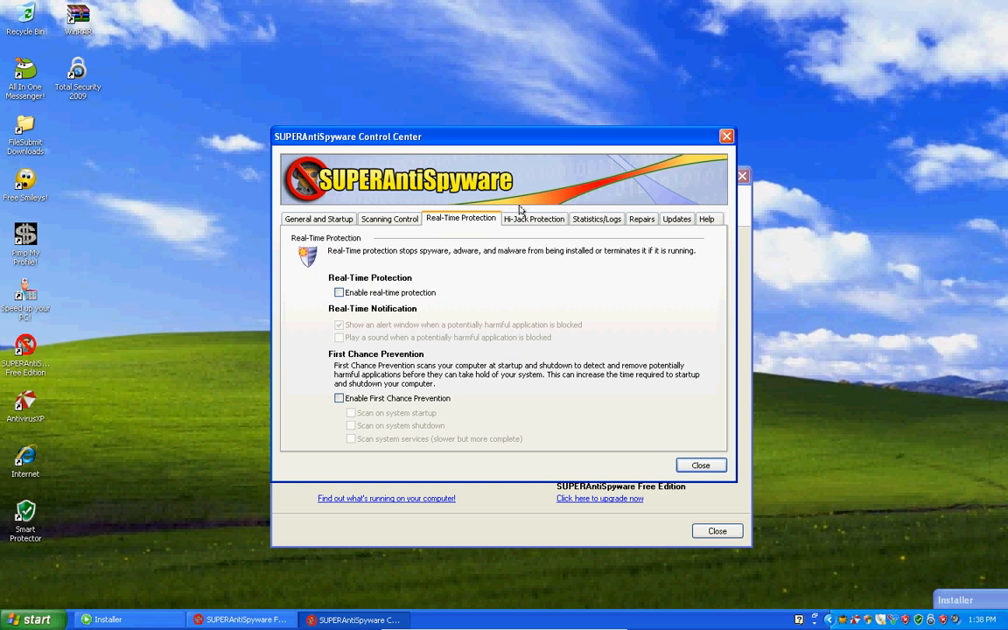
click(533, 219)
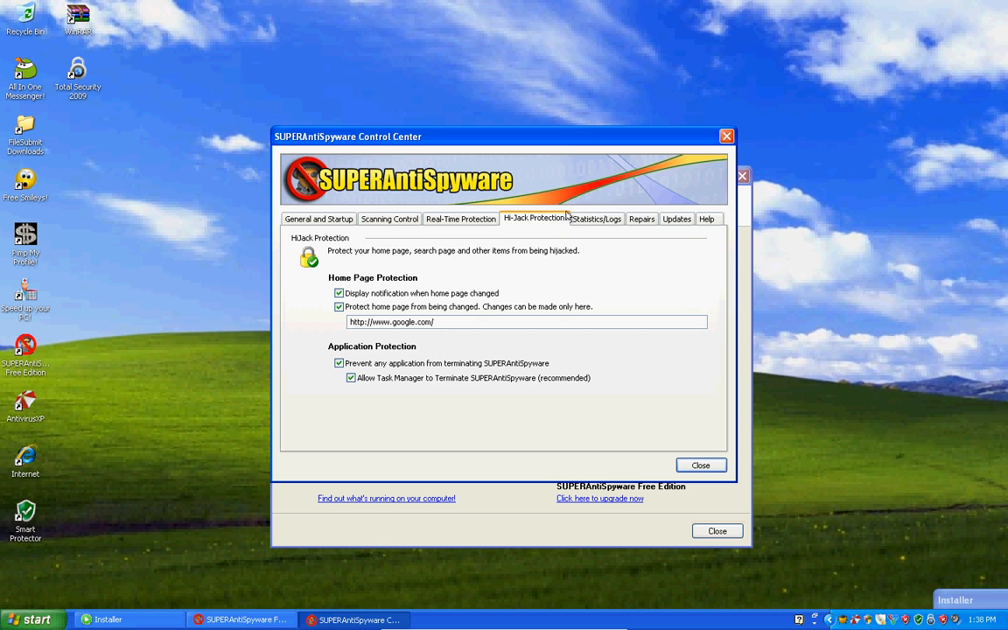
click(641, 219)
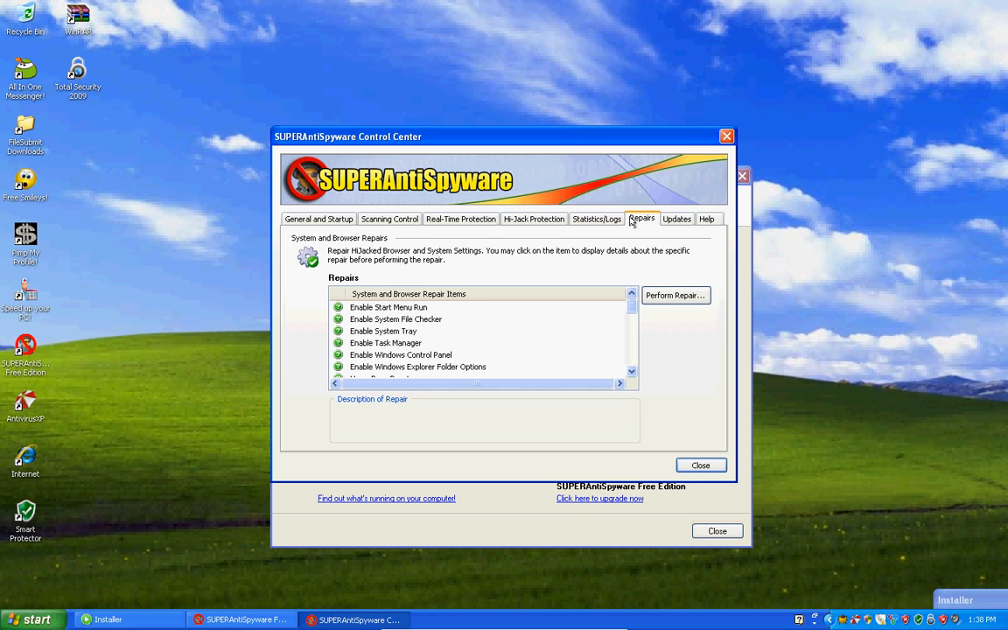
click(676, 219)
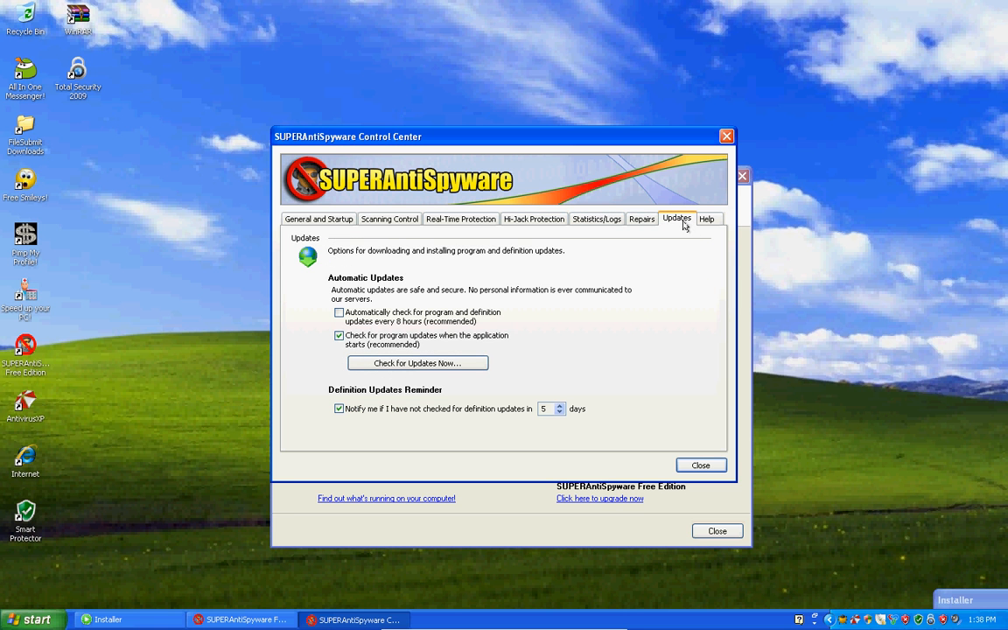
mouse_move(722, 163)
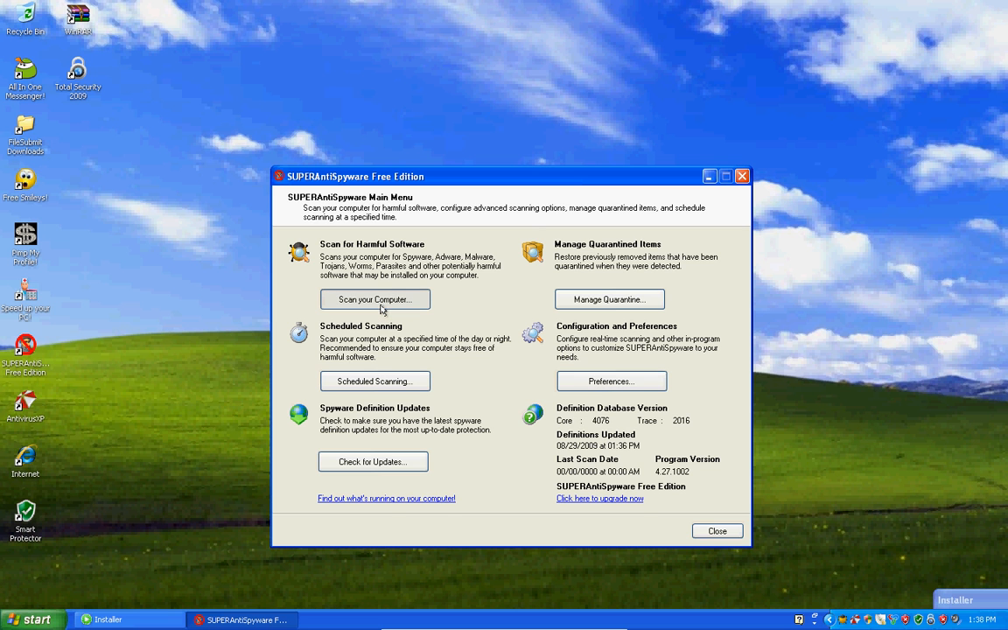
Start a Perform Complete Scan of drive C:\ from Scan your Computer.
click(374, 299)
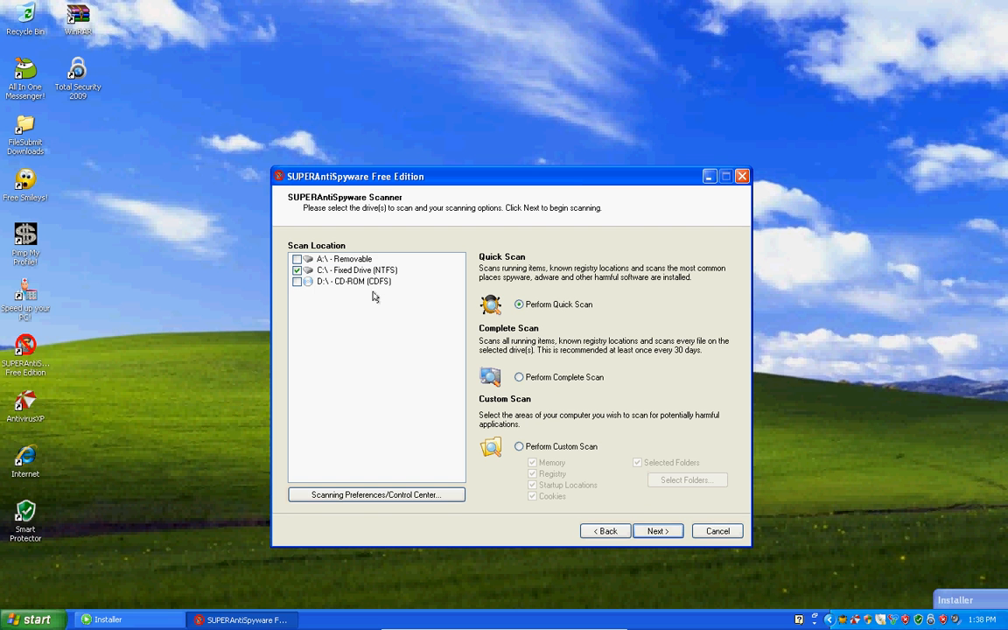
click(356, 269)
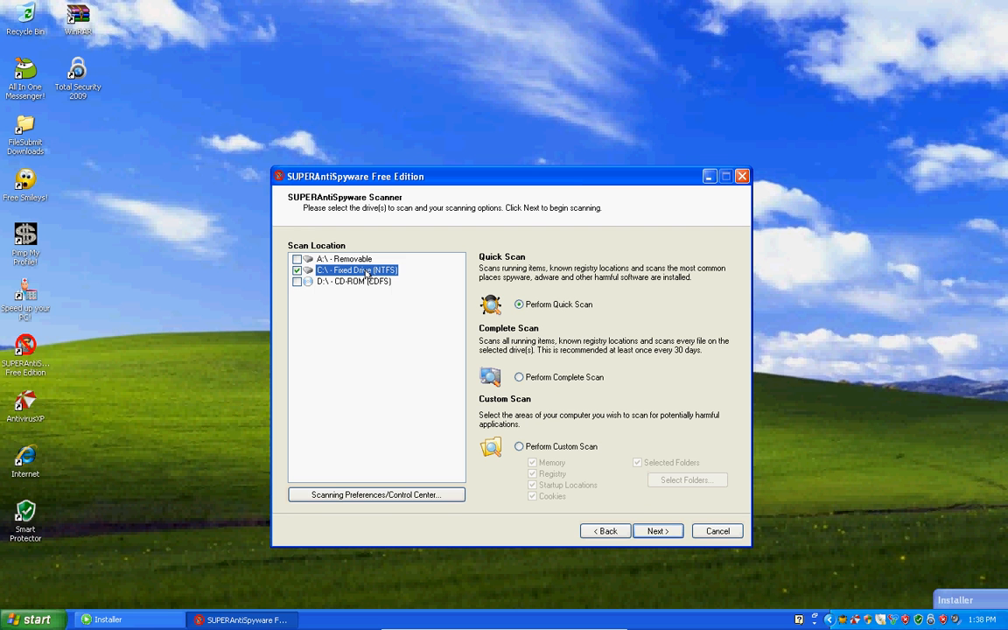
mouse_move(542, 389)
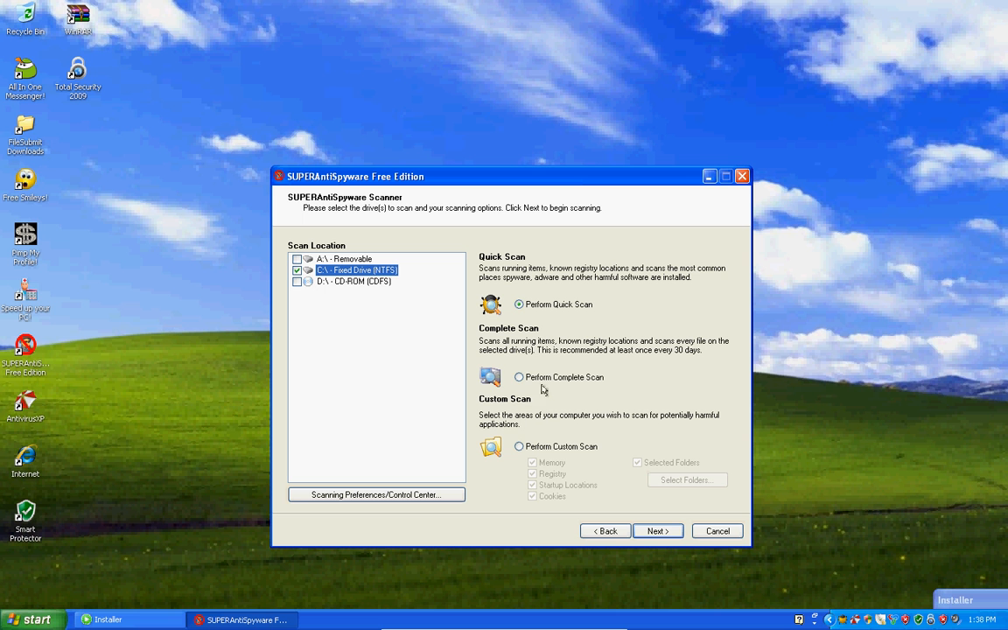
click(519, 377)
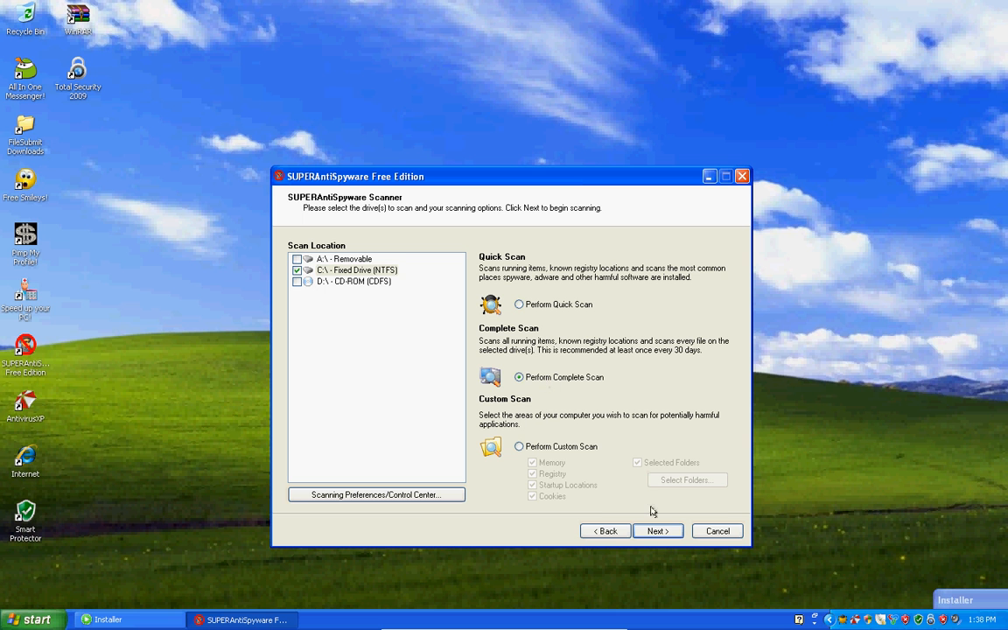
click(657, 531)
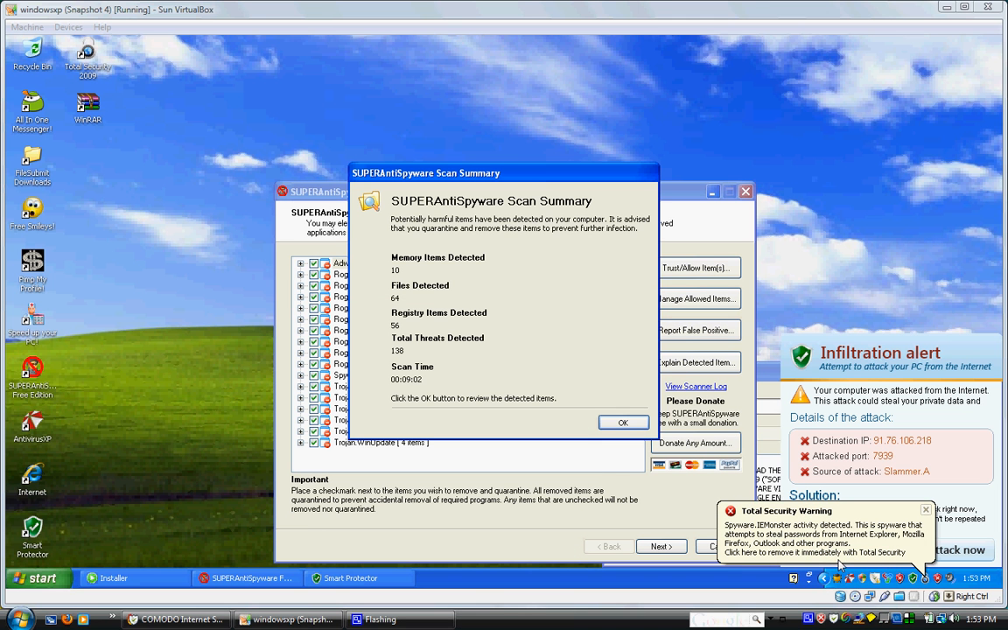
mouse_move(626, 464)
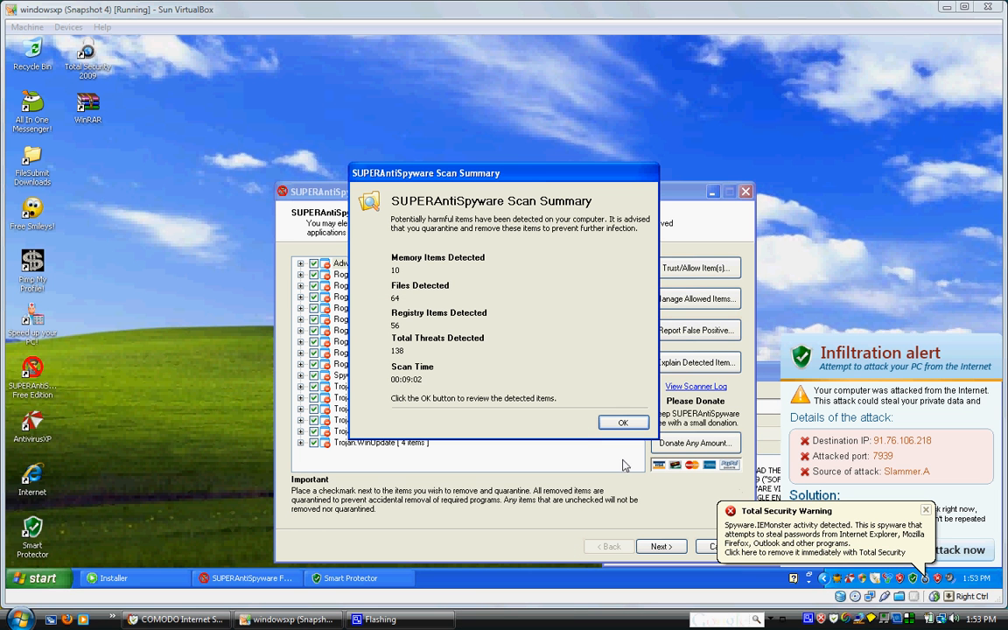
mouse_move(389, 202)
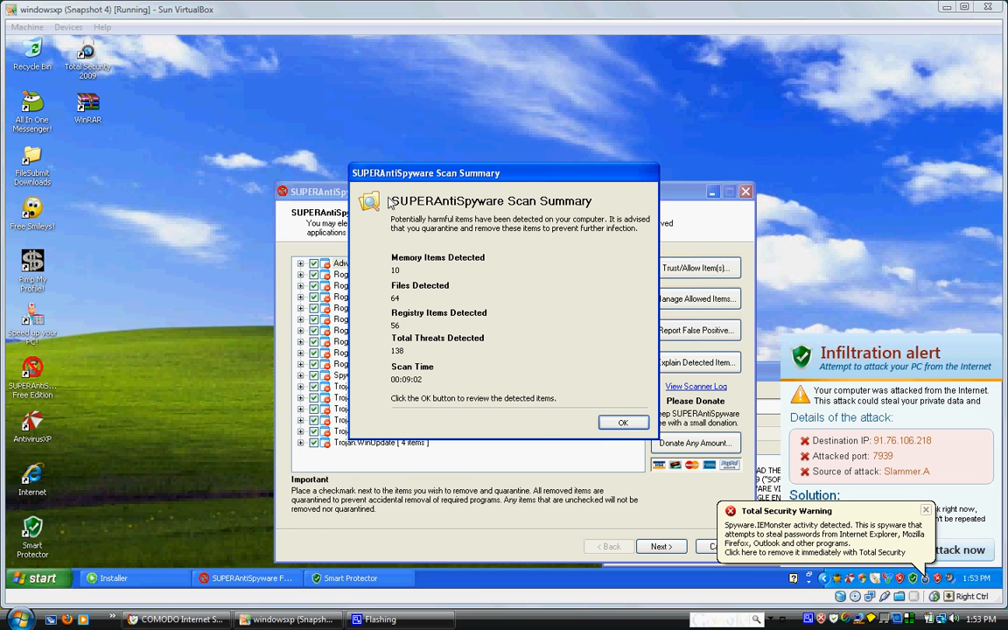
mouse_move(416, 383)
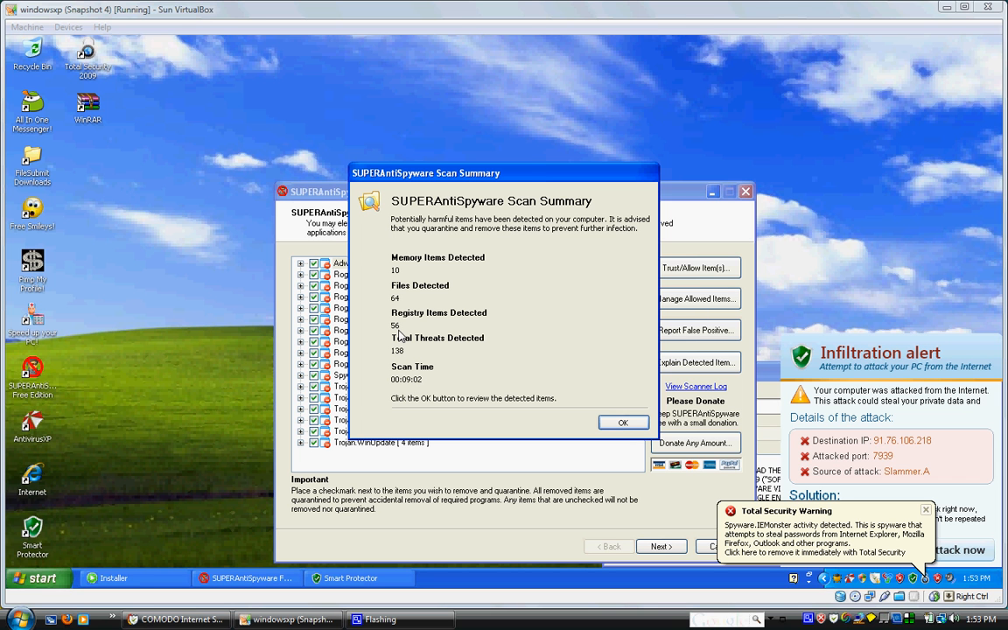
mouse_move(398, 283)
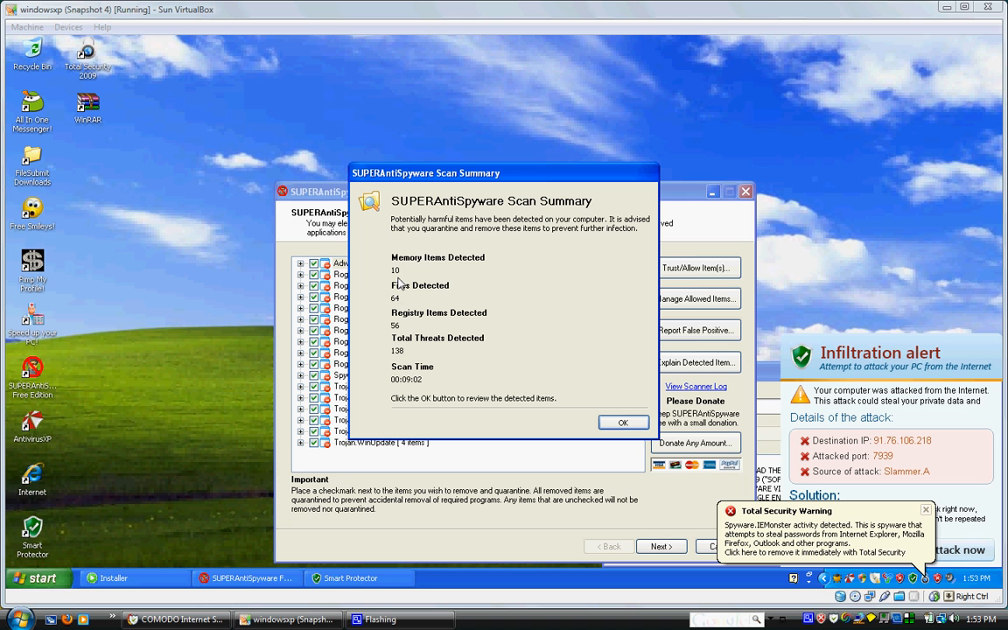
mouse_move(666, 489)
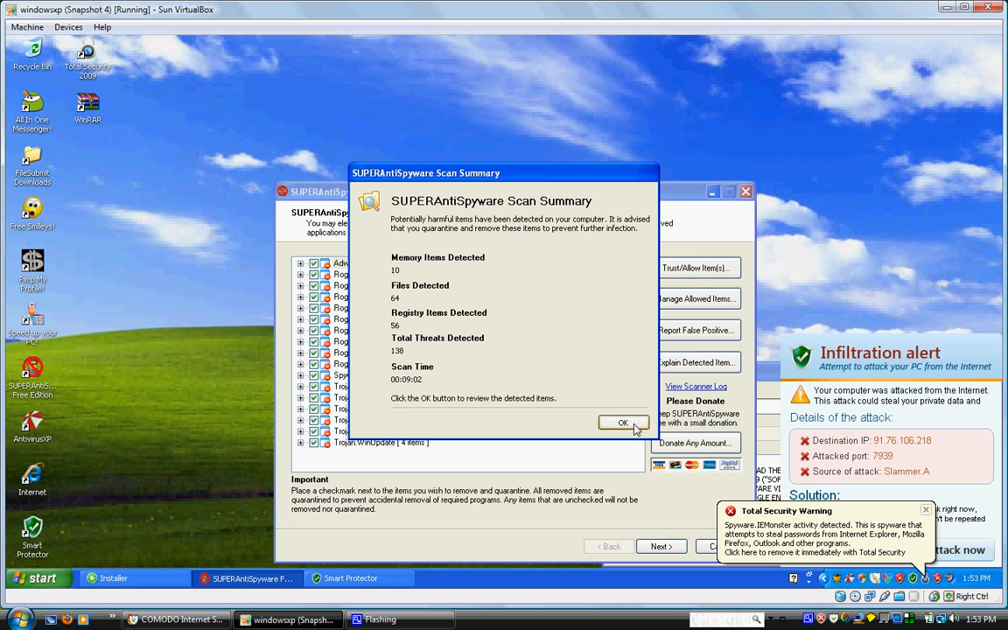
Close the 138-threat Scan Summary with OK to show the detected items list.
click(622, 423)
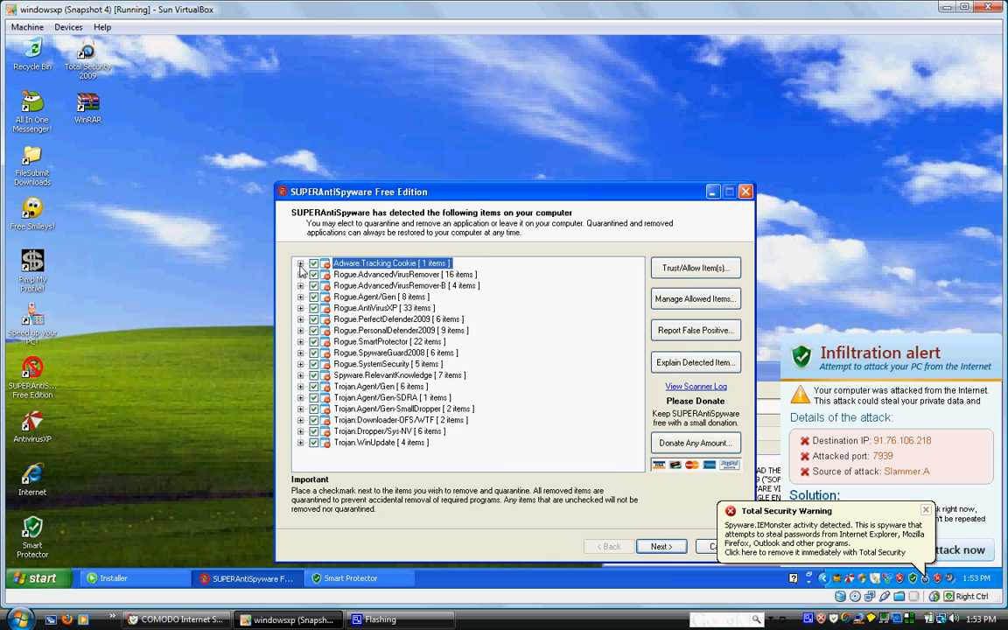
mouse_move(551, 321)
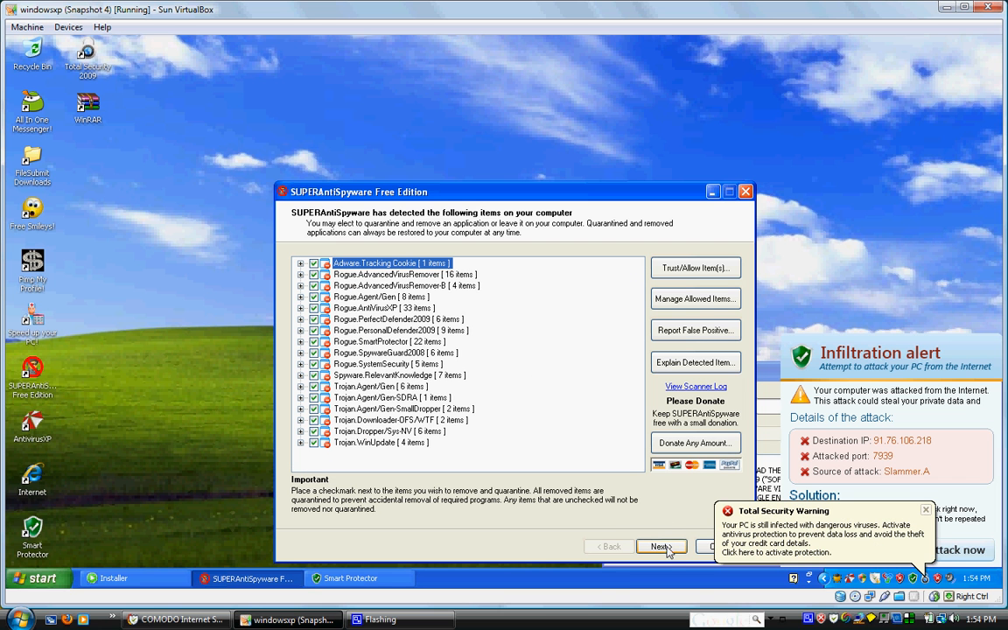
Quarantine all checked items, acknowledge the cannot-cancel notice, and accept the reboot prompt.
click(661, 546)
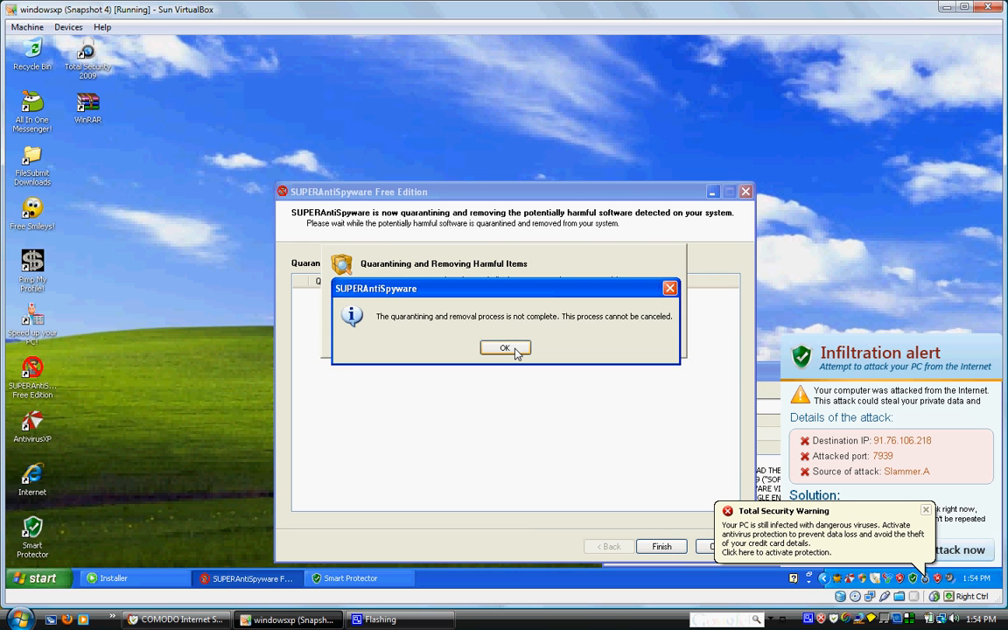
click(504, 347)
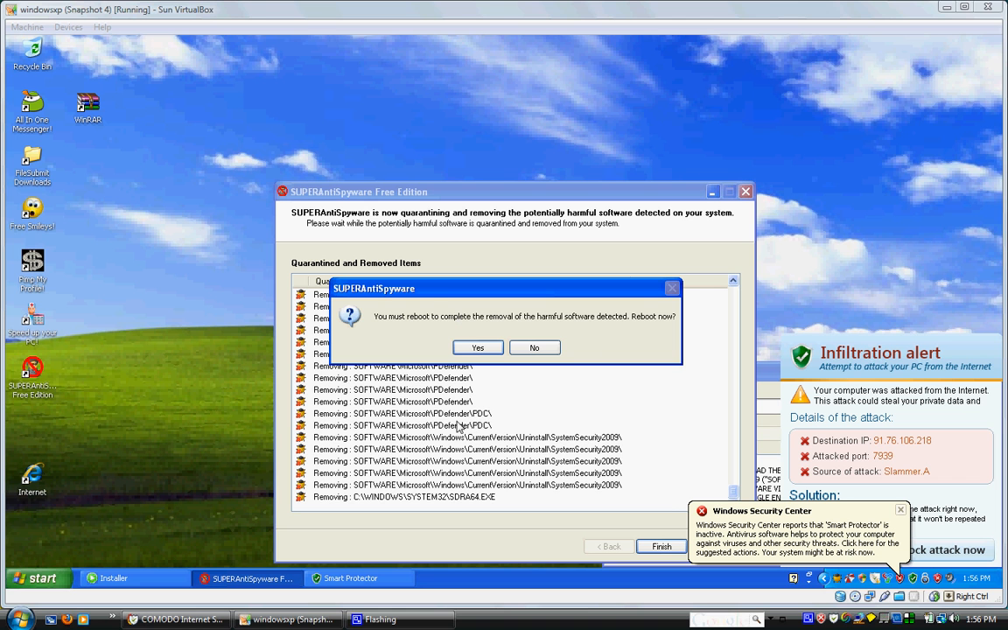
click(533, 348)
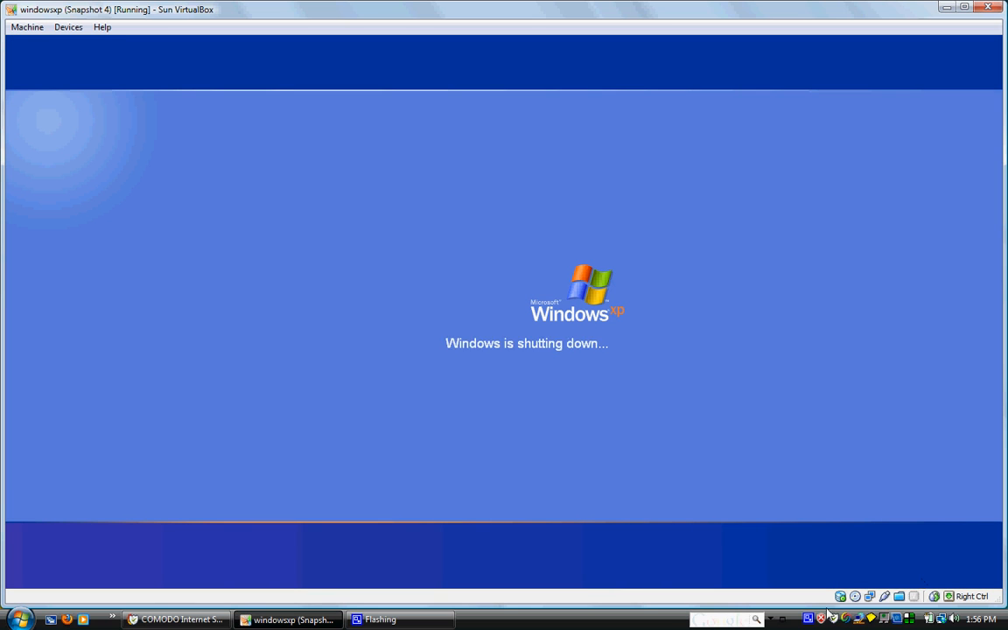
Close Smart Protector, let msxslt3.exe run, and dismiss the tapi.nfo error and risk balloon.
click(808, 619)
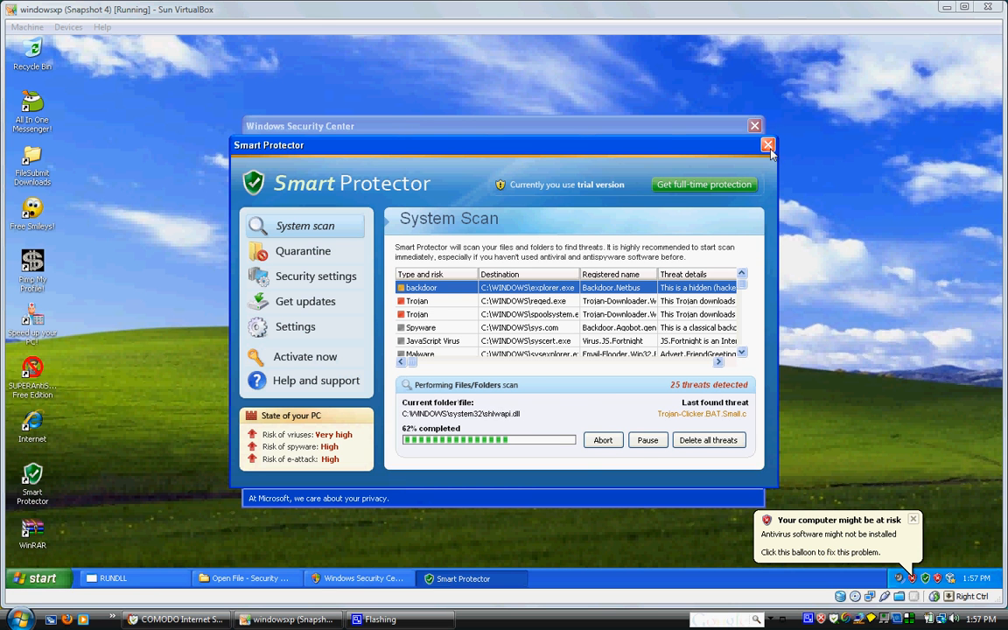
click(767, 145)
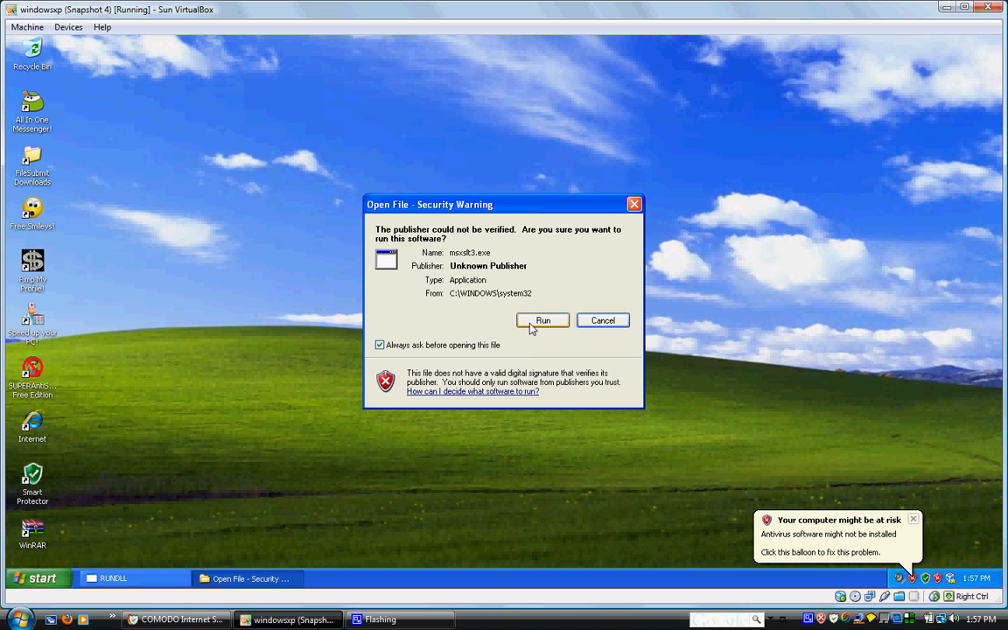
click(542, 320)
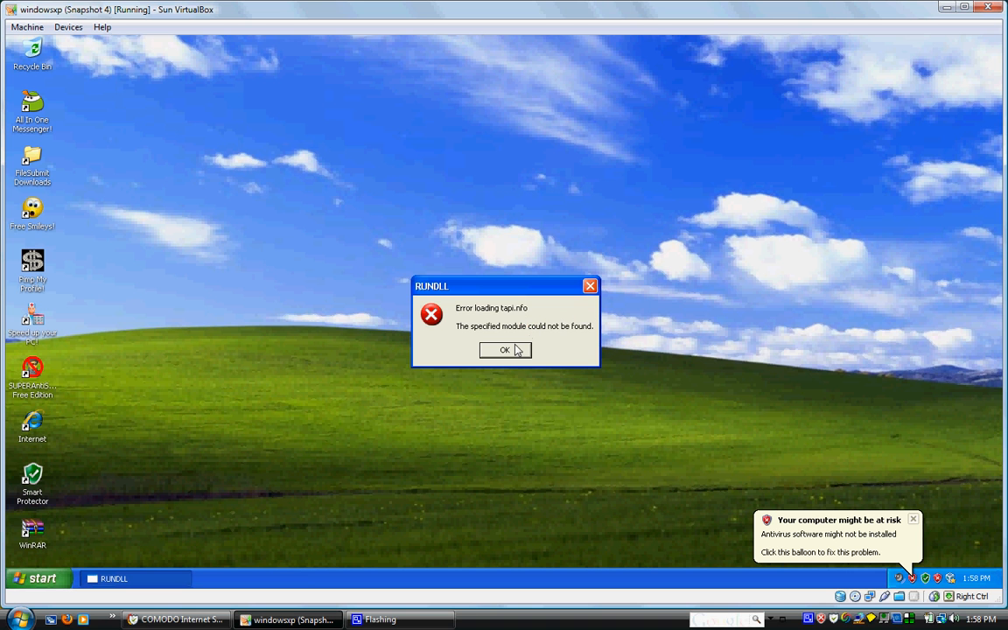
click(505, 350)
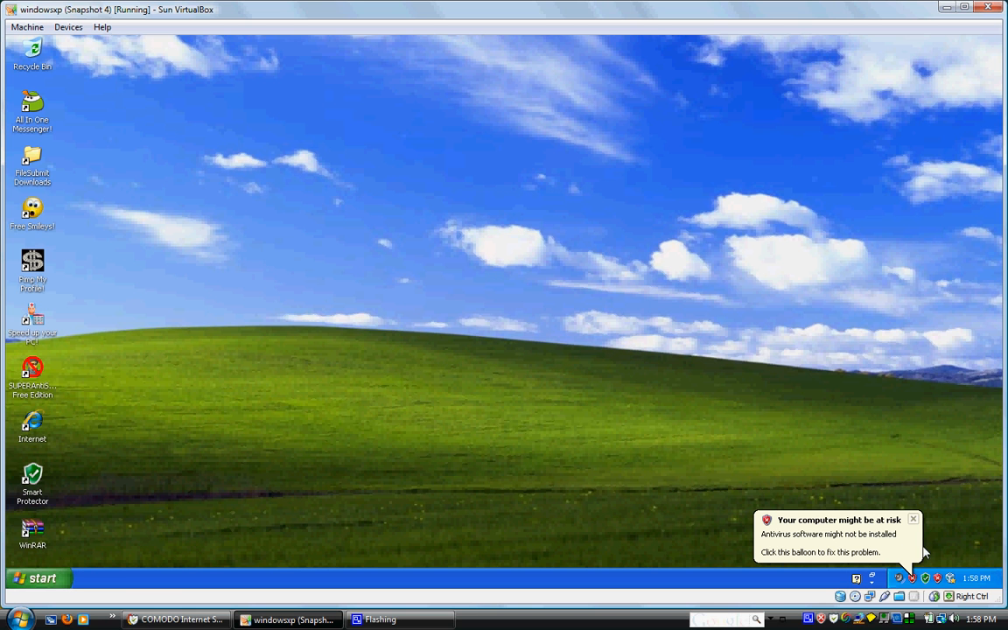
click(913, 519)
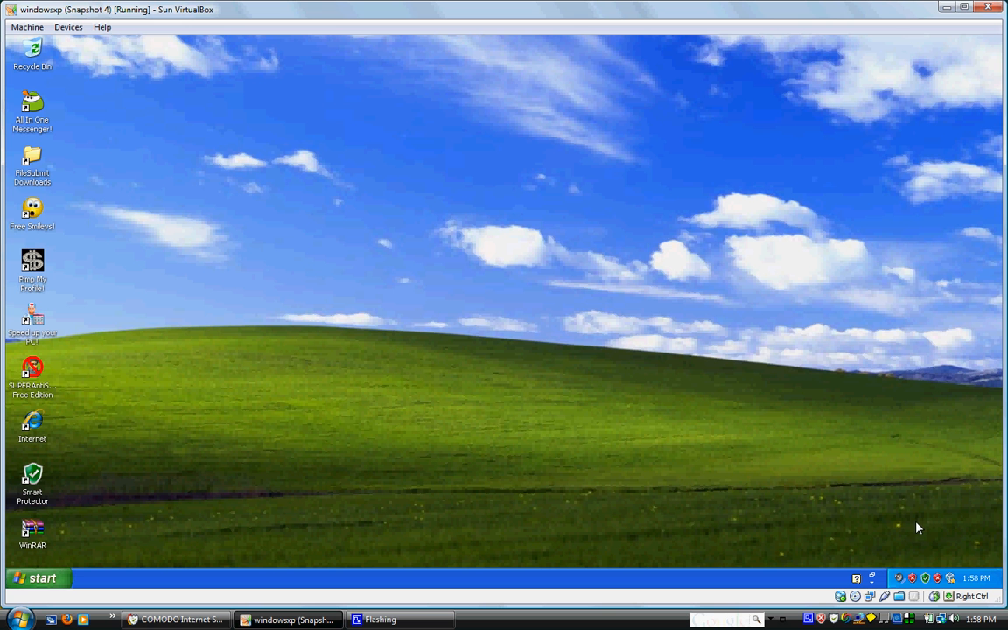
mouse_move(675, 483)
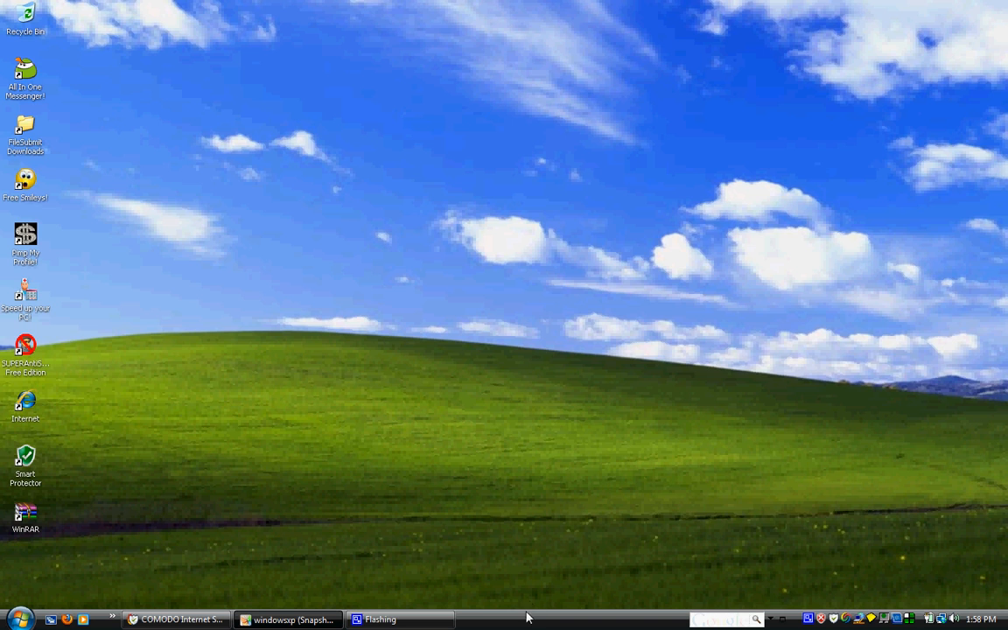
mouse_move(523, 615)
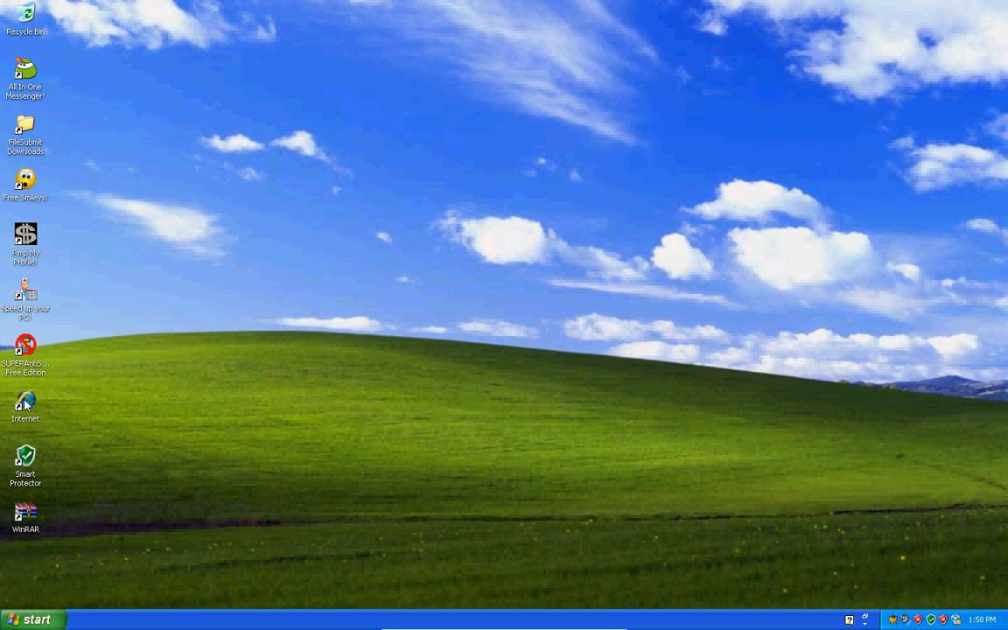
Launch Internet Explorer from the desktop, triggering a Smart Protector alert claiming 27 threats.
double_click(25, 460)
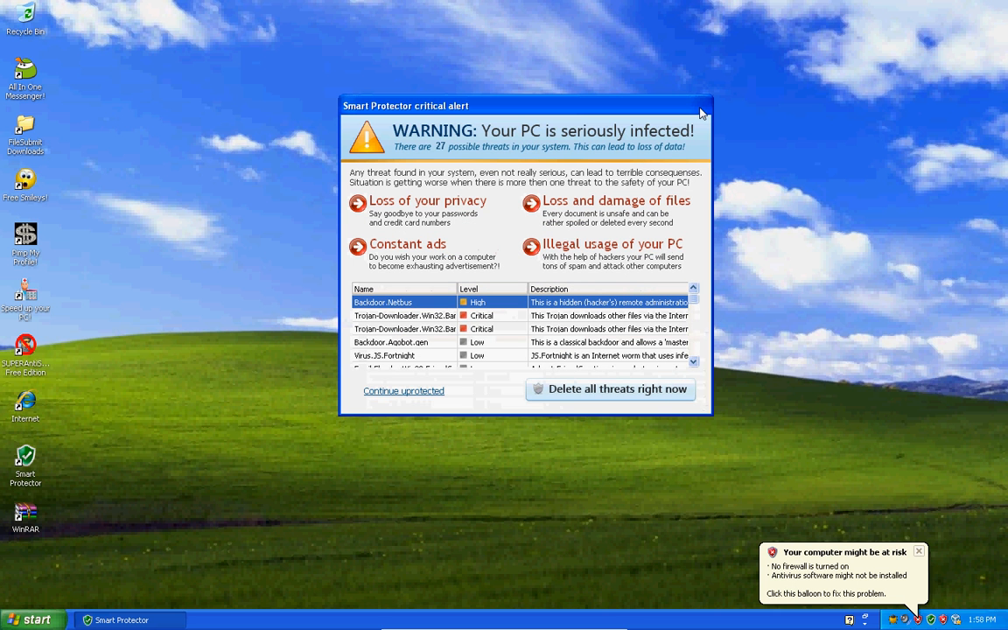
mouse_move(859, 383)
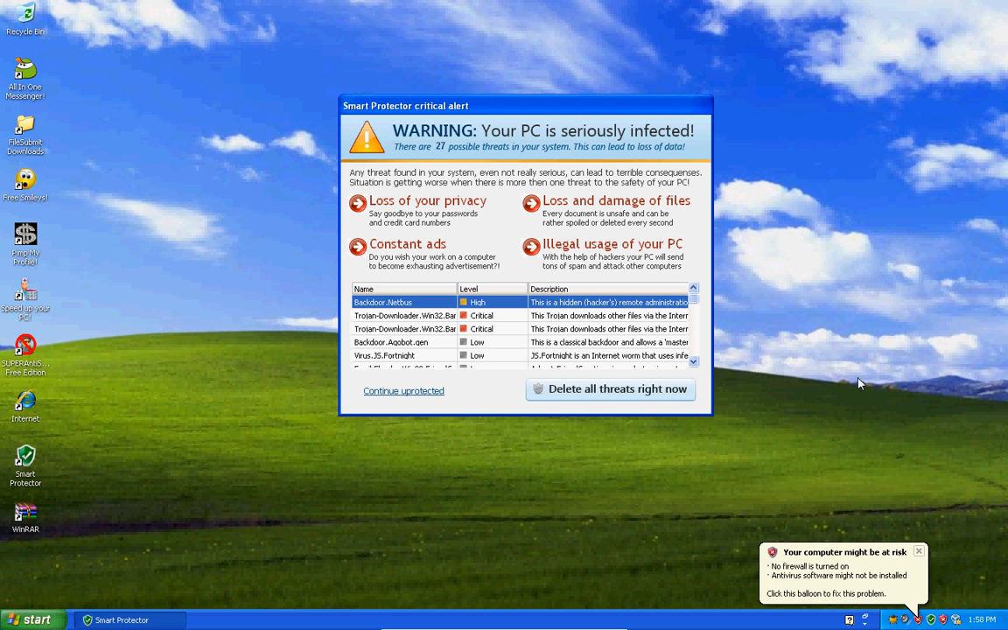
mouse_move(626, 517)
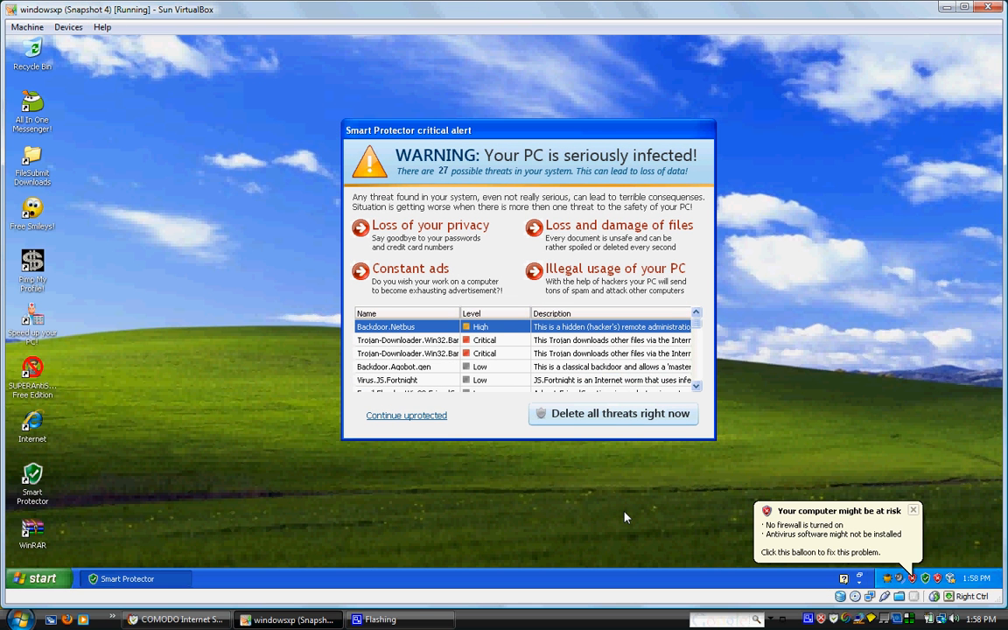
mouse_move(273, 167)
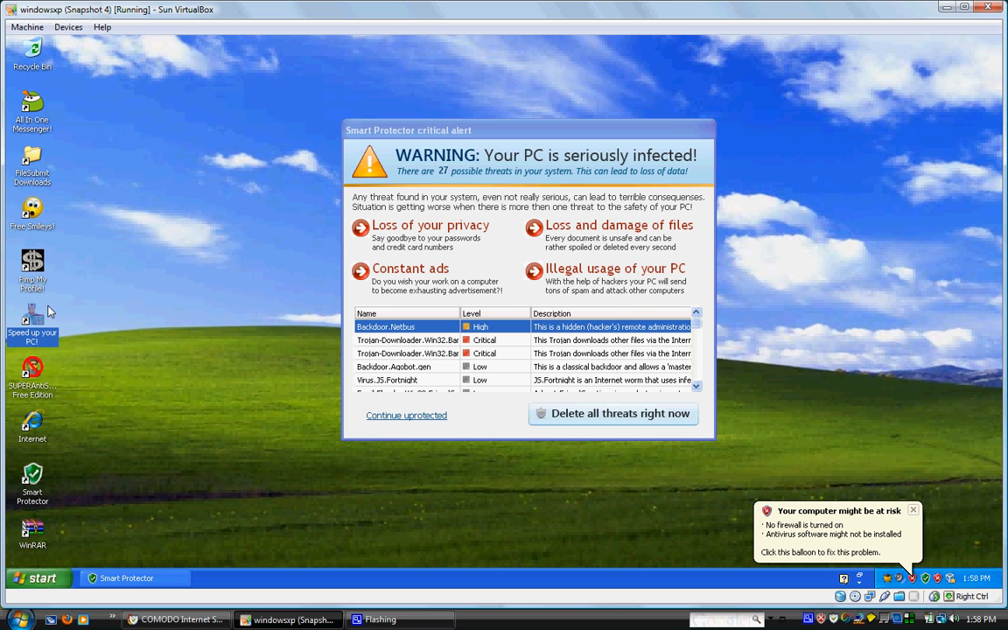
mouse_move(793, 551)
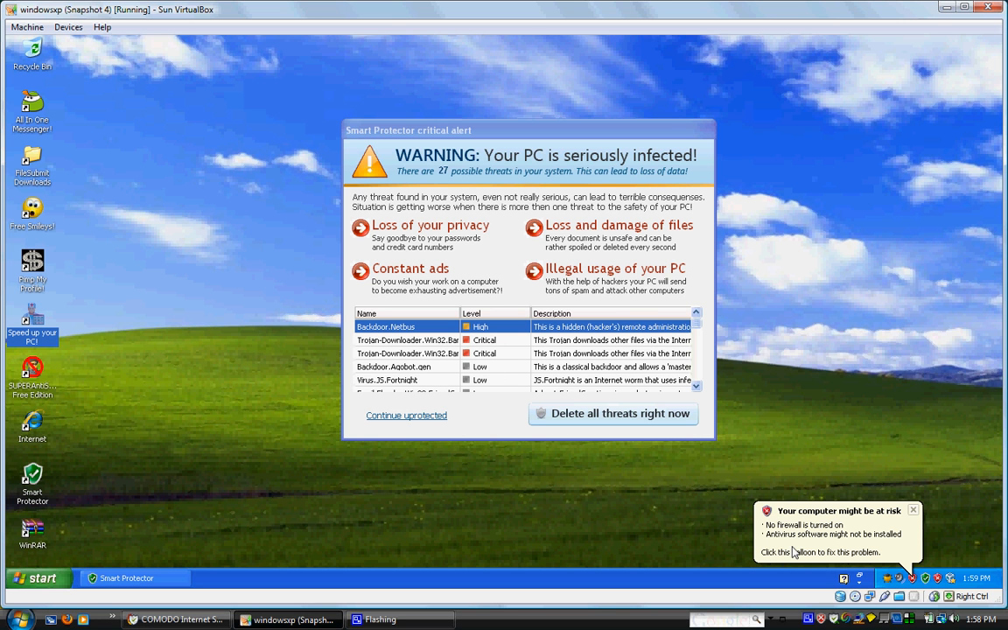
mouse_move(726, 227)
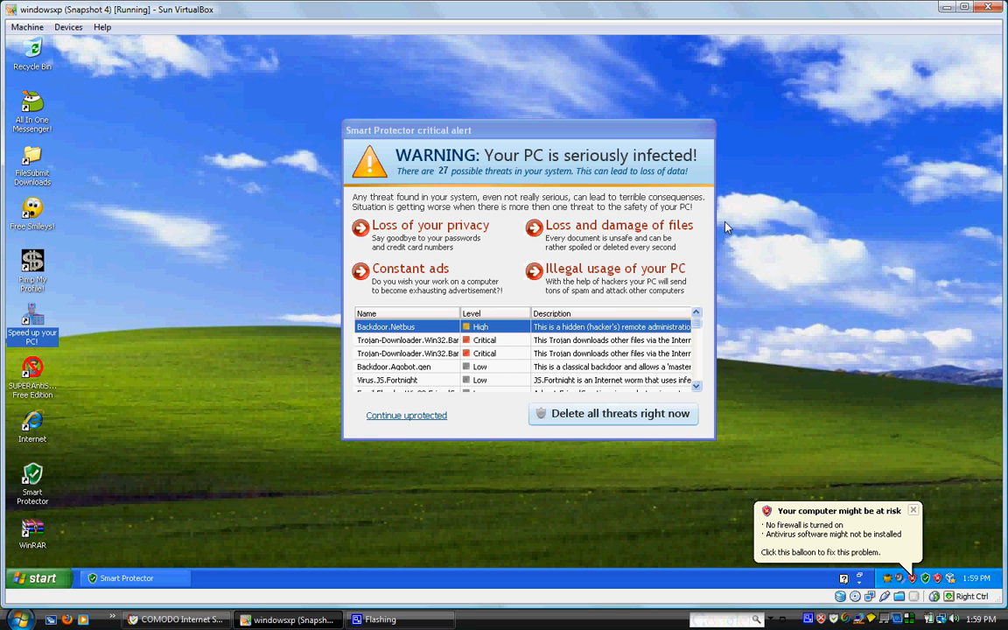
mouse_move(803, 626)
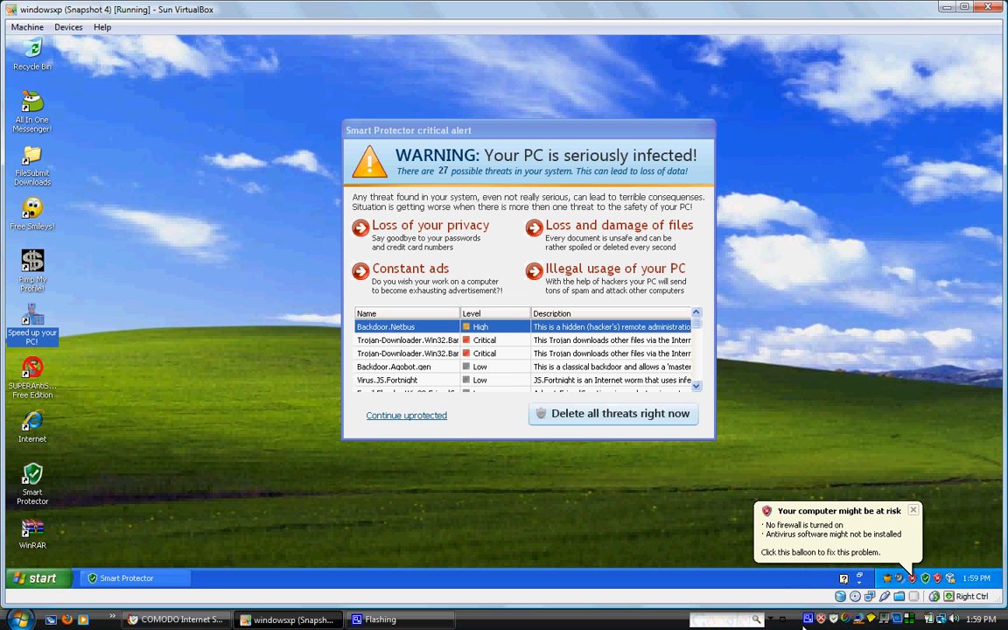